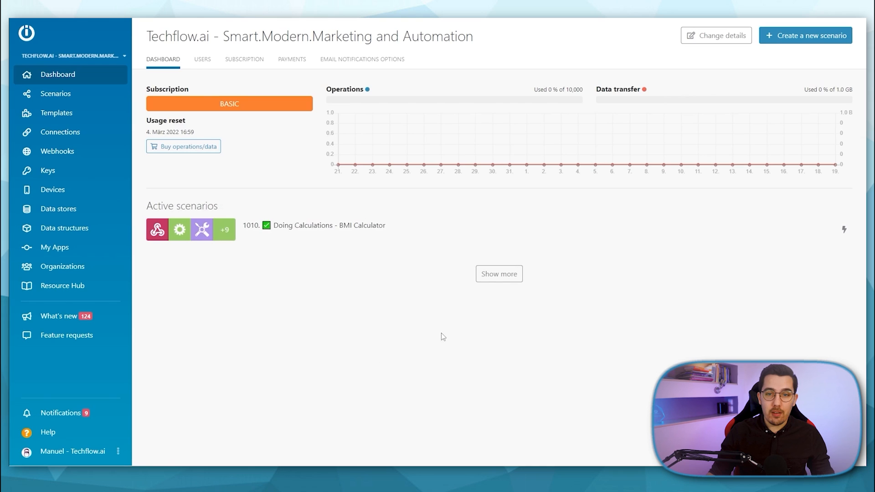
{"action": "mouse_move", "coordinate": [478, 255]}
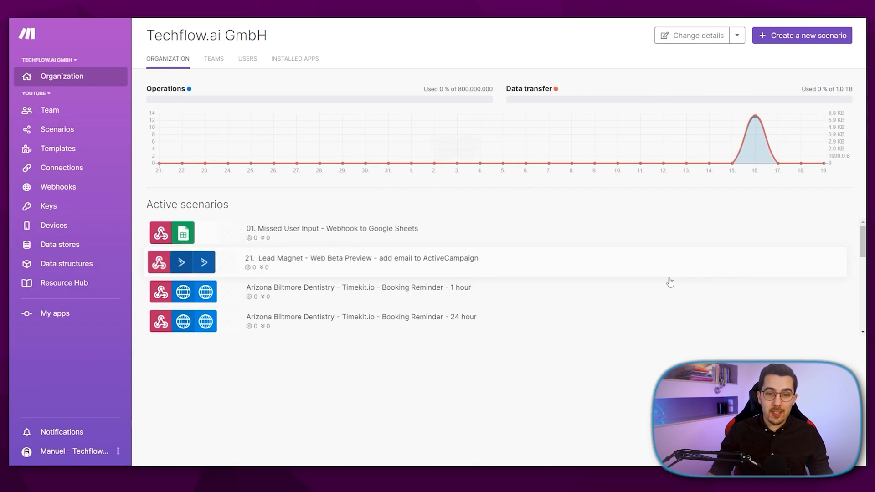
{"action": "mouse_move", "coordinate": [638, 411]}
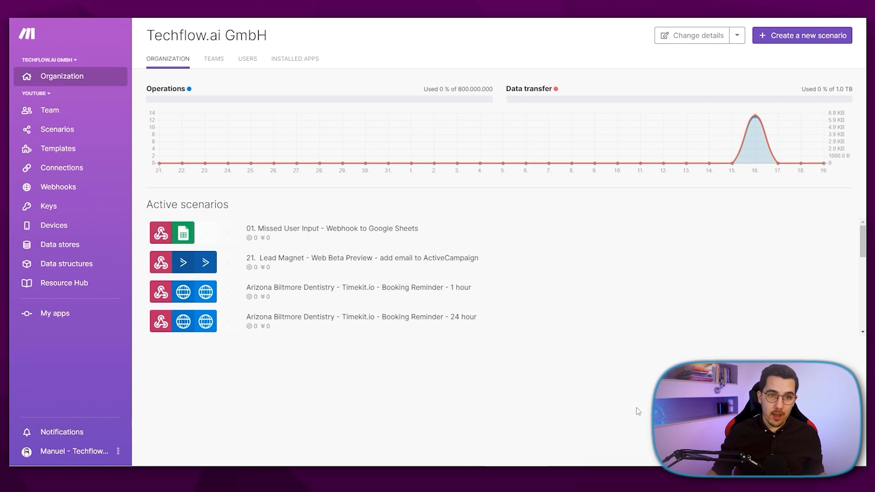
{"action": "mouse_move", "coordinate": [625, 418]}
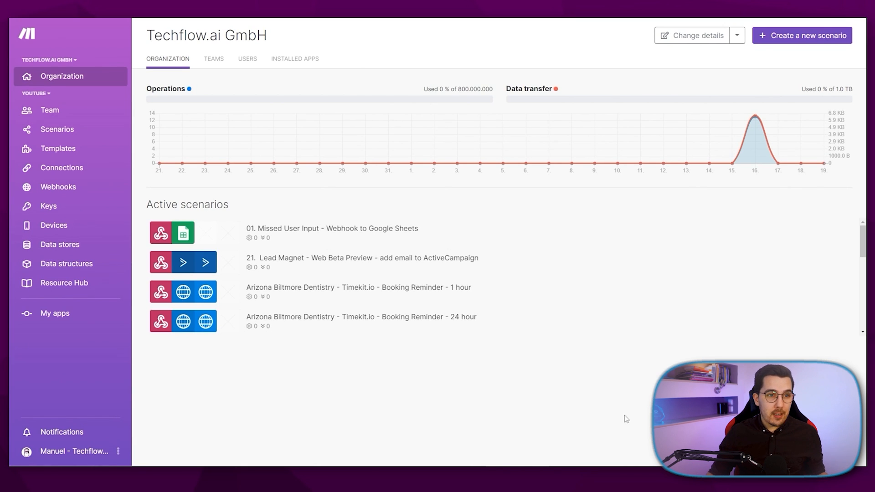
{"action": "mouse_move", "coordinate": [76, 362]}
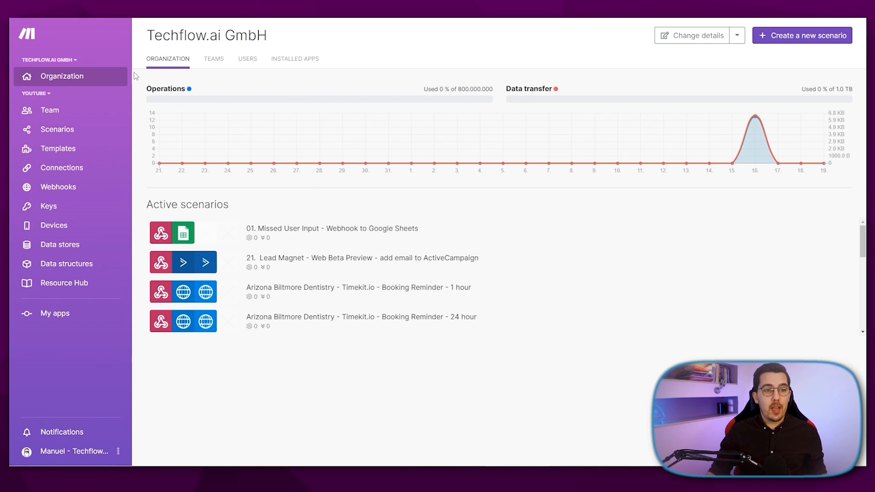
{"action": "mouse_move", "coordinate": [409, 374]}
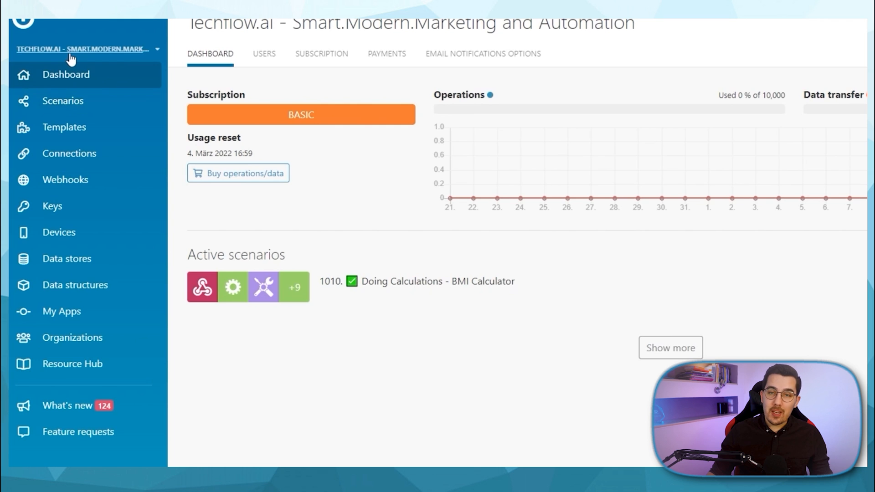
{"action": "mouse_move", "coordinate": [118, 294]}
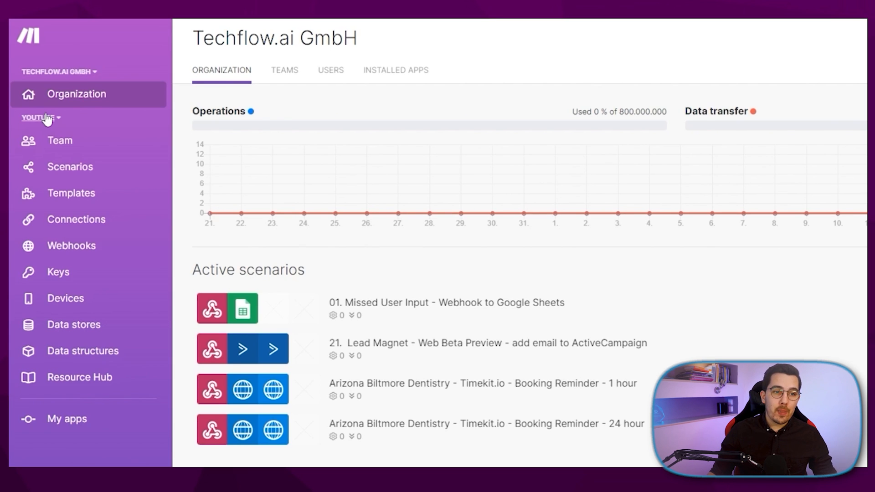
- Show the Techflow.ai GmbH organization's seven teams via the Teams view
{"action": "left_click", "coordinate": [284, 70]}
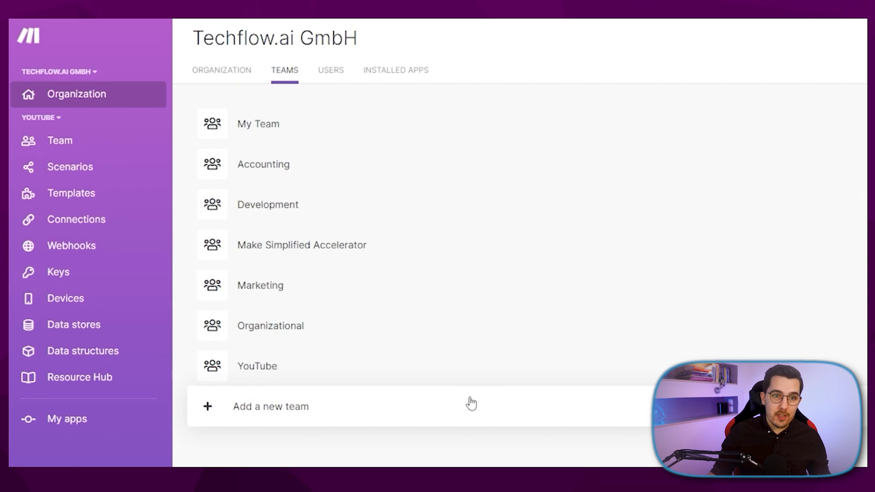
{"action": "mouse_move", "coordinate": [388, 204]}
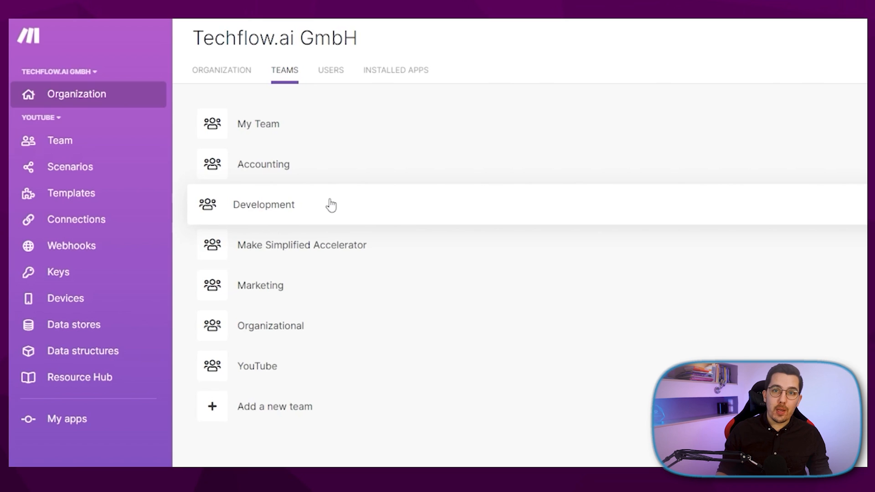
{"action": "mouse_move", "coordinate": [8, 136]}
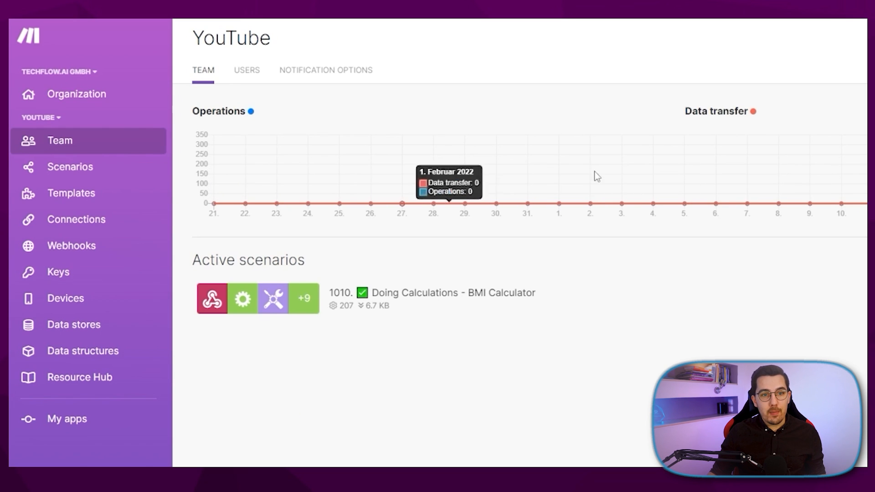
{"action": "mouse_move", "coordinate": [702, 185]}
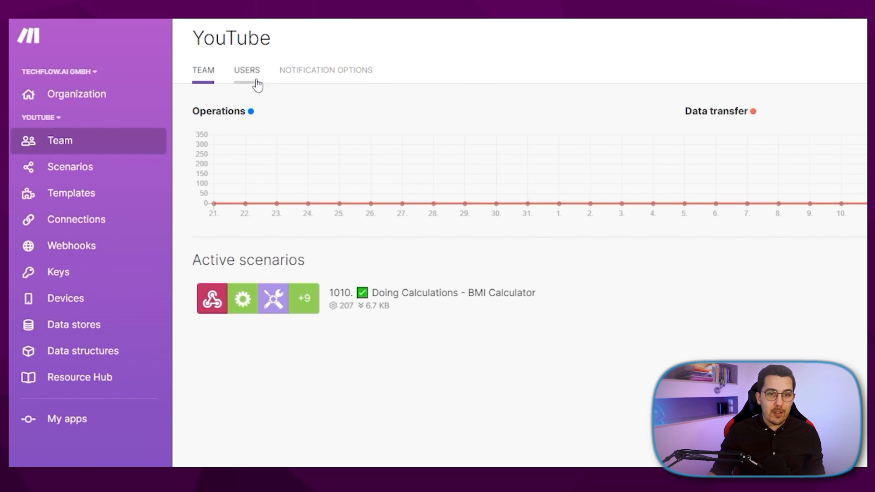
- List the YouTube team's two users and reveal the role options from Admin to Restricted Member
{"action": "left_click", "coordinate": [246, 71]}
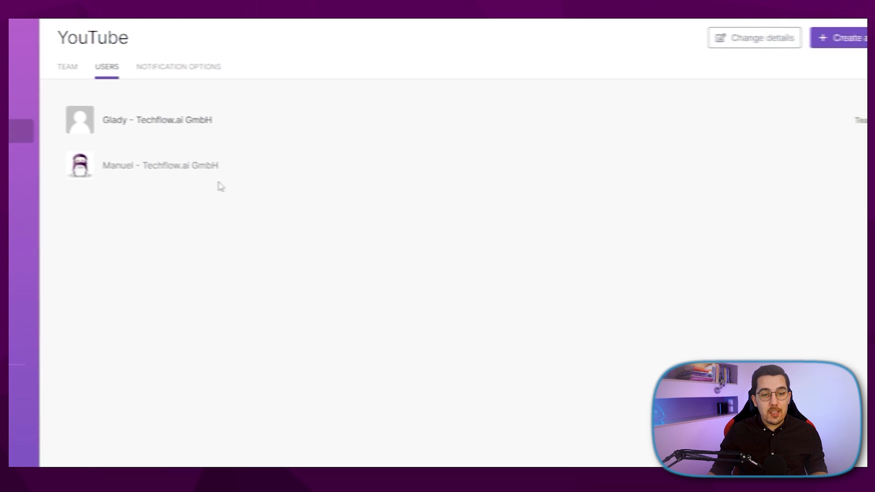
{"action": "left_click", "coordinate": [808, 118]}
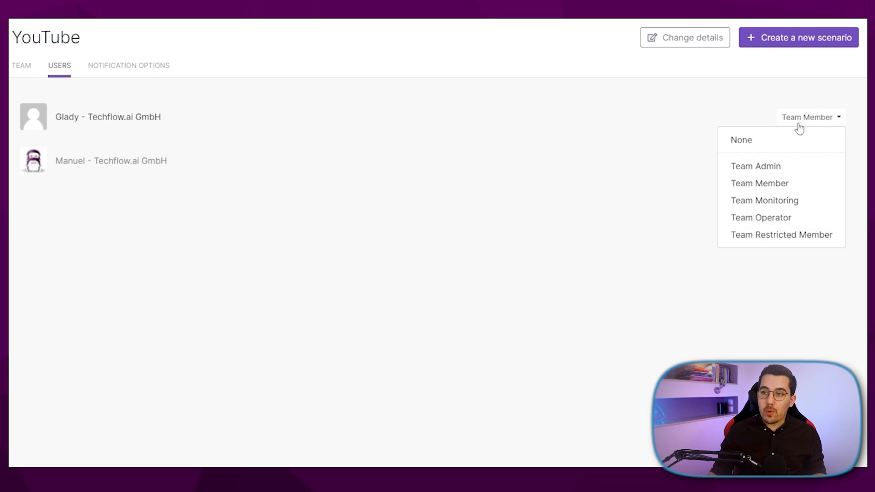
{"action": "mouse_move", "coordinate": [780, 166]}
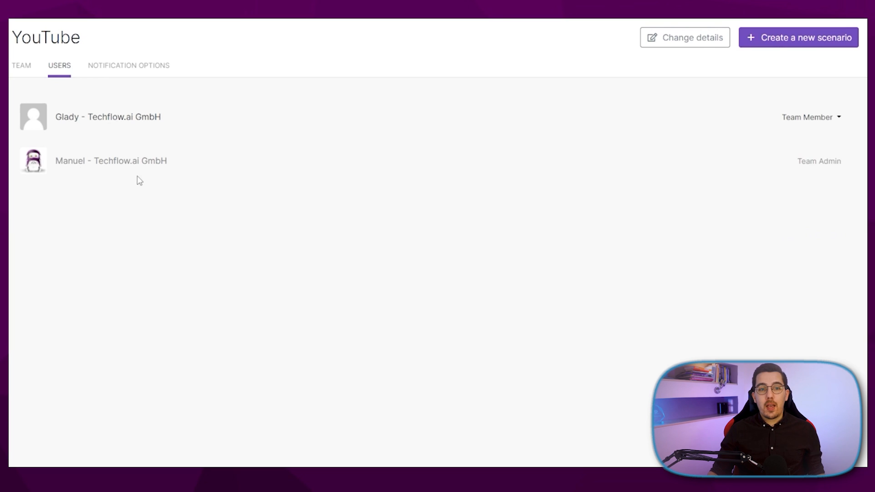
- Show the YouTube team's scenarios and its five saved connections
{"action": "left_click", "coordinate": [57, 128]}
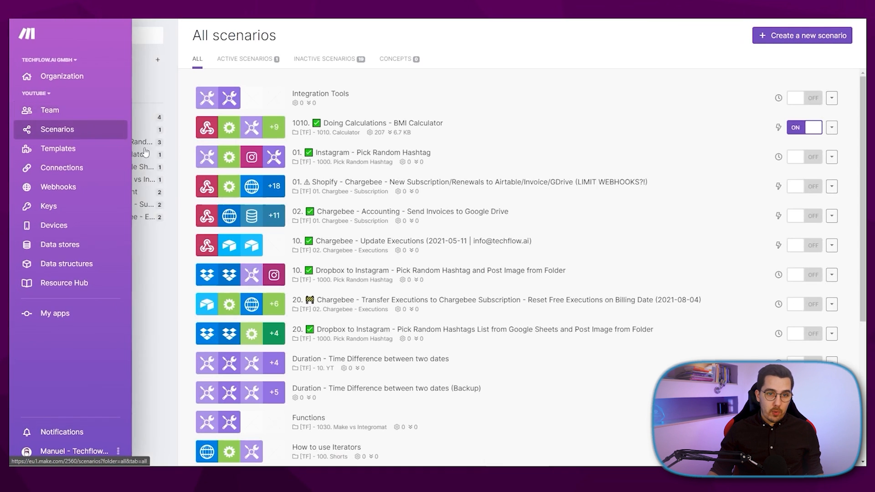
{"action": "left_click", "coordinate": [56, 128]}
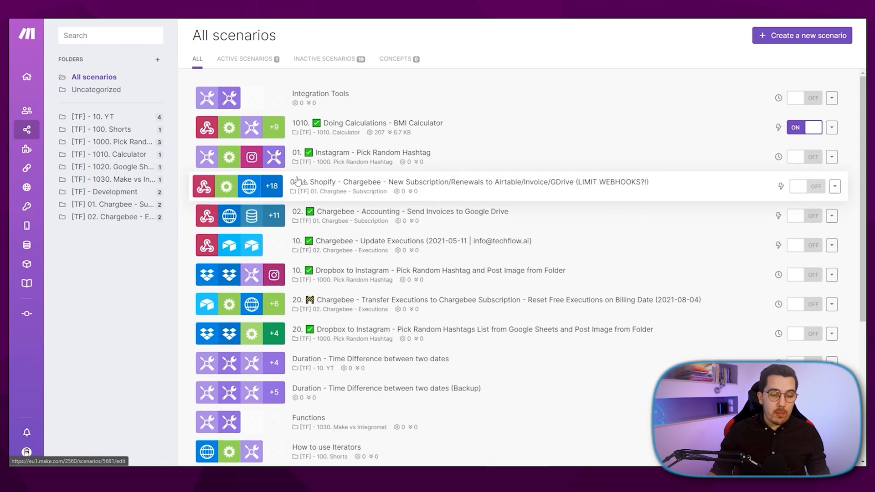
{"action": "left_click", "coordinate": [26, 168]}
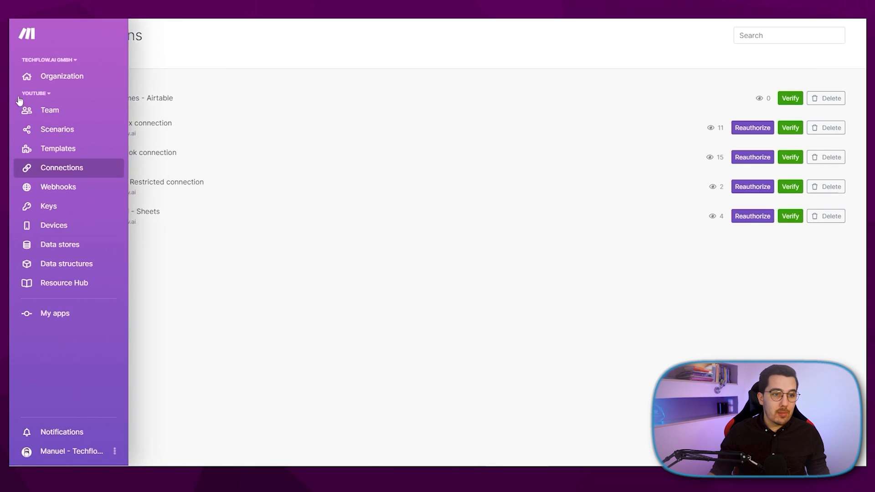
- Switch to My Team and show its empty connections list
{"action": "left_click", "coordinate": [36, 93]}
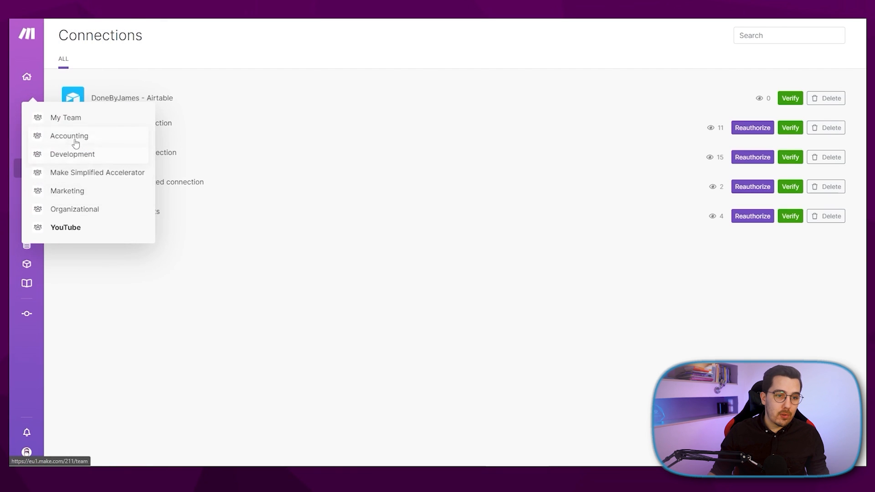
{"action": "left_click", "coordinate": [65, 118]}
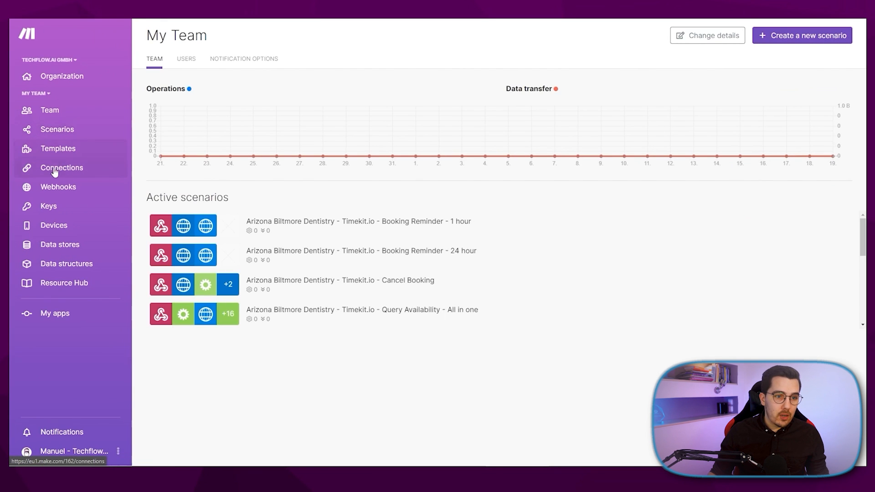
{"action": "left_click", "coordinate": [61, 167]}
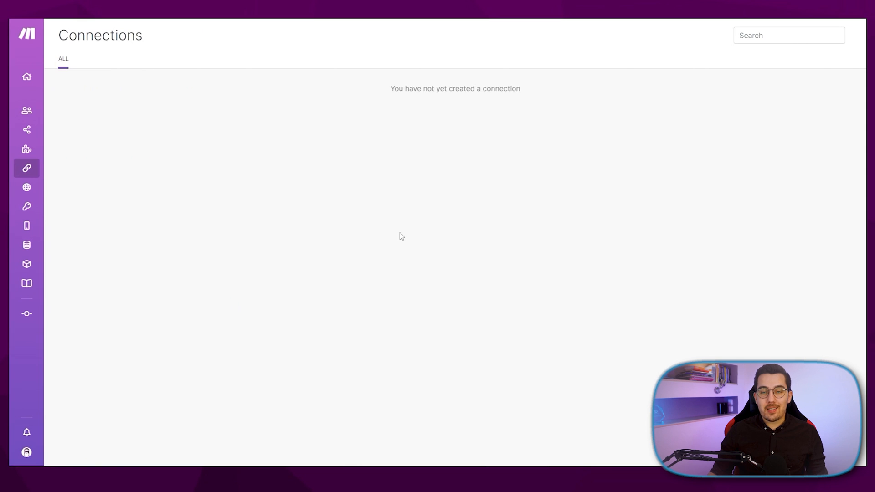
{"action": "mouse_move", "coordinate": [426, 180]}
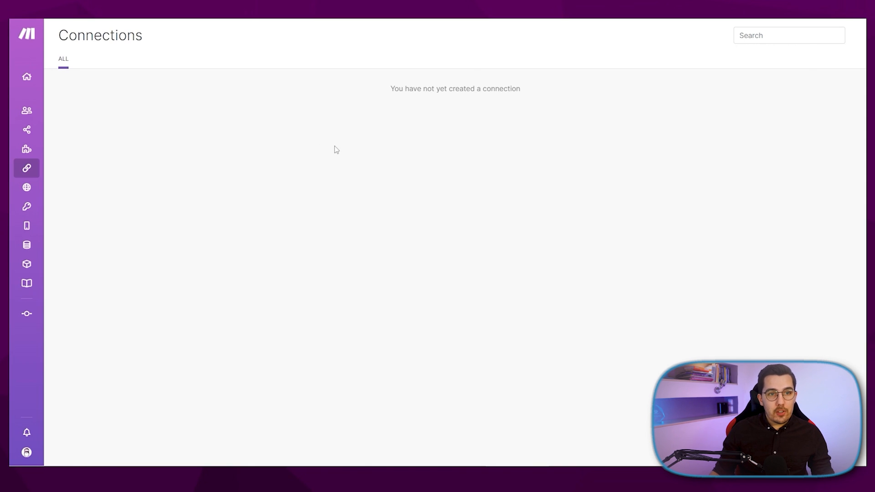
{"action": "mouse_move", "coordinate": [321, 170]}
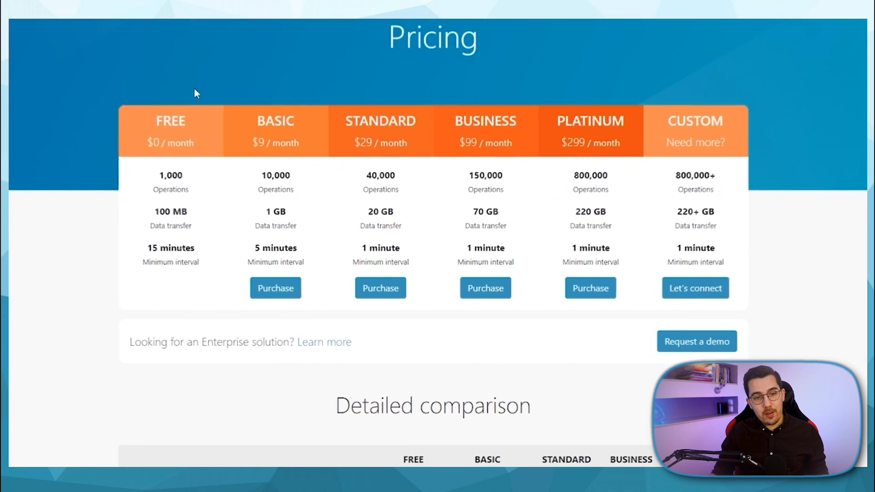
- Scroll the Integromat pricing page from the Free-to-Platinum plans to the detailed comparison table
{"action": "scroll", "scroll_direction": "down", "scroll_amount": 3}
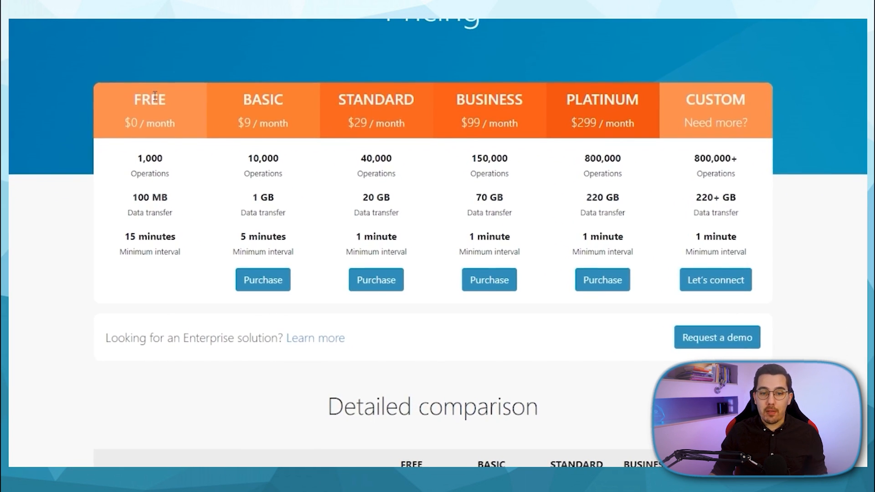
{"action": "mouse_move", "coordinate": [588, 137]}
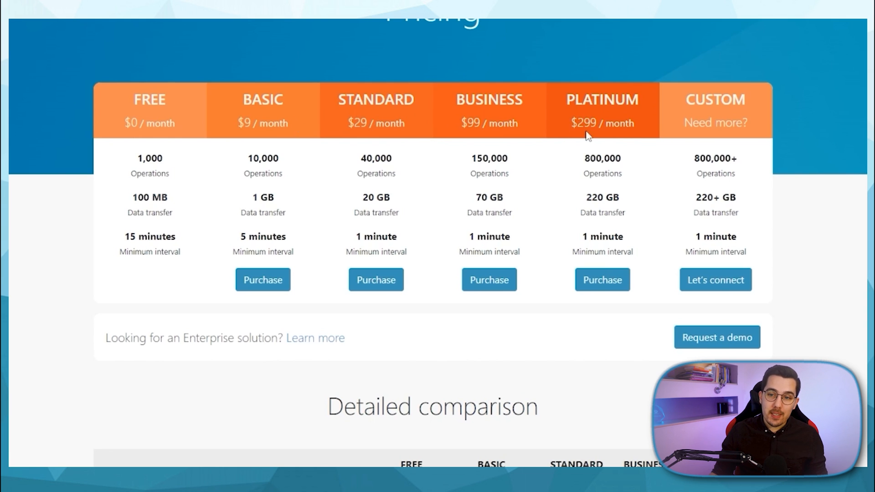
{"action": "mouse_move", "coordinate": [382, 129]}
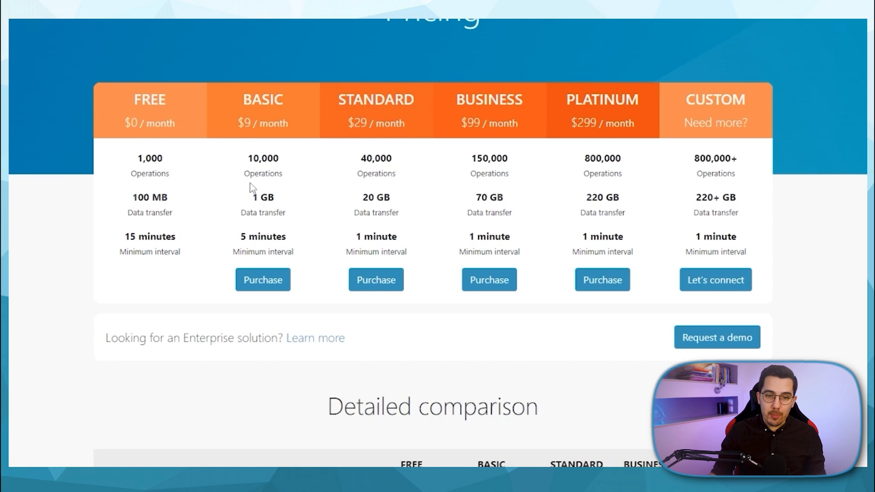
{"action": "scroll", "scroll_direction": "down", "scroll_amount": 3}
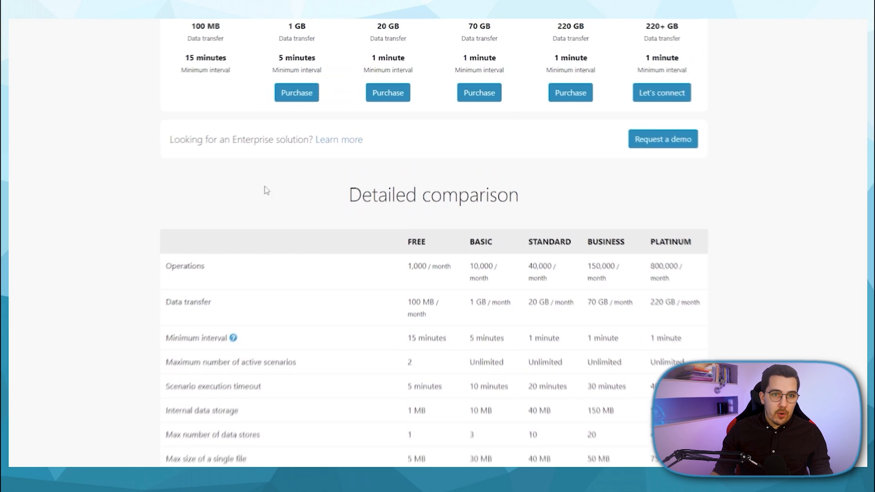
- Review Make's Free and Core plan columns, then scroll Integromat's pricing tiers for comparison
{"action": "scroll", "scroll_direction": "up", "scroll_amount": 3}
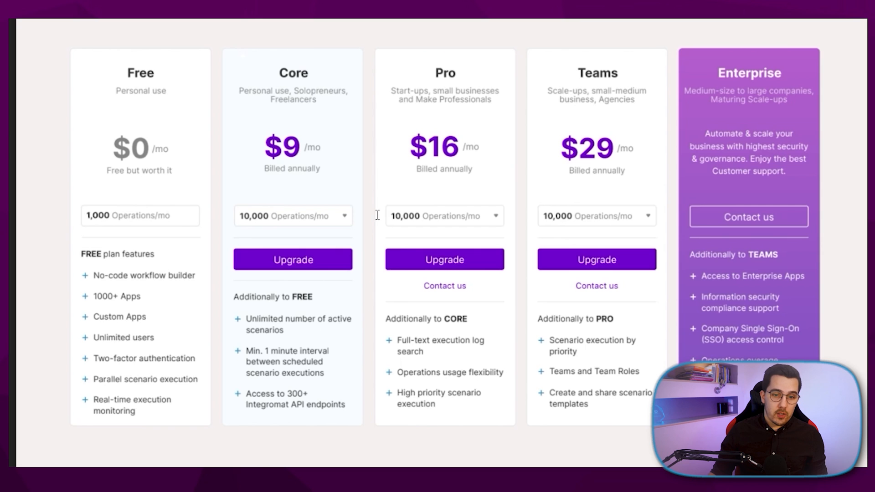
{"action": "mouse_move", "coordinate": [312, 321]}
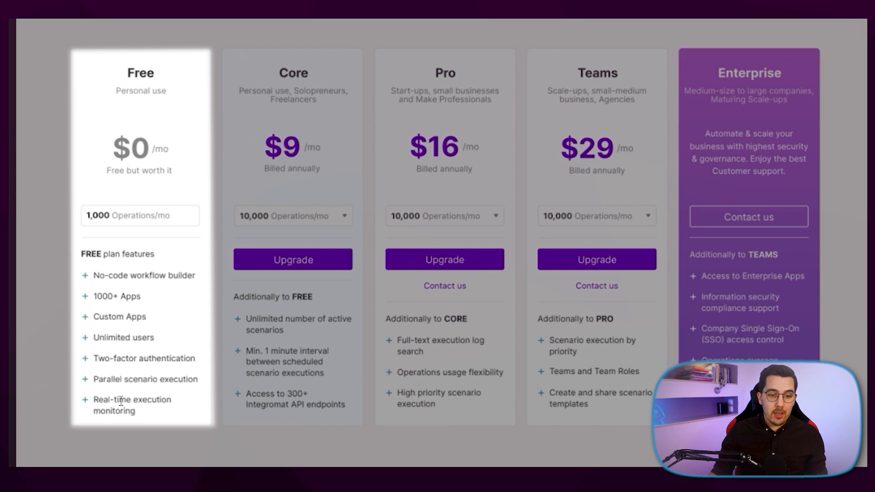
{"action": "mouse_move", "coordinate": [210, 357]}
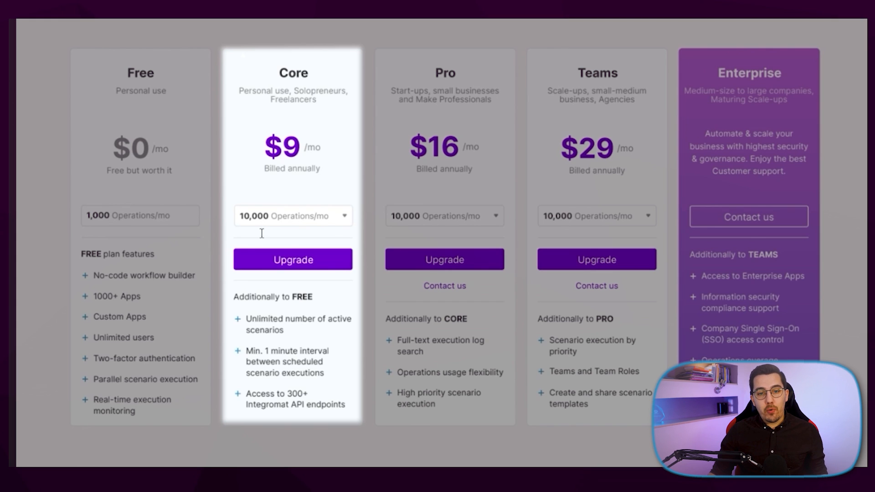
{"action": "mouse_move", "coordinate": [282, 170]}
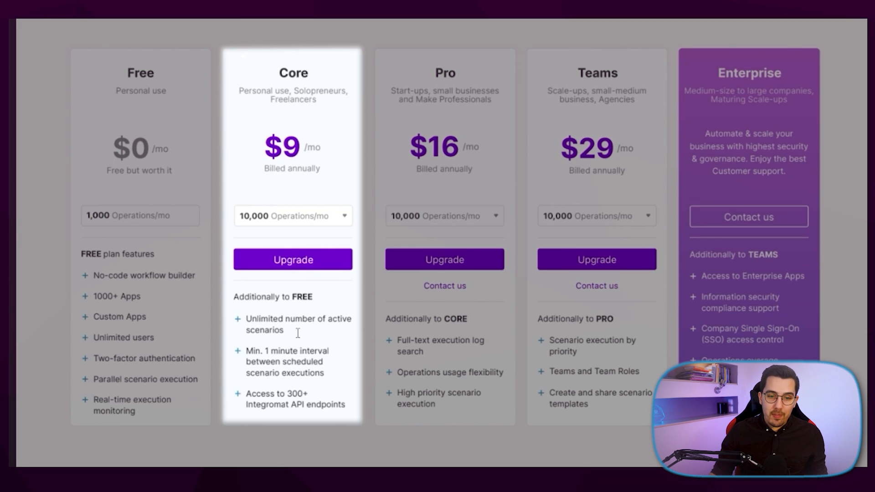
{"action": "mouse_move", "coordinate": [329, 365]}
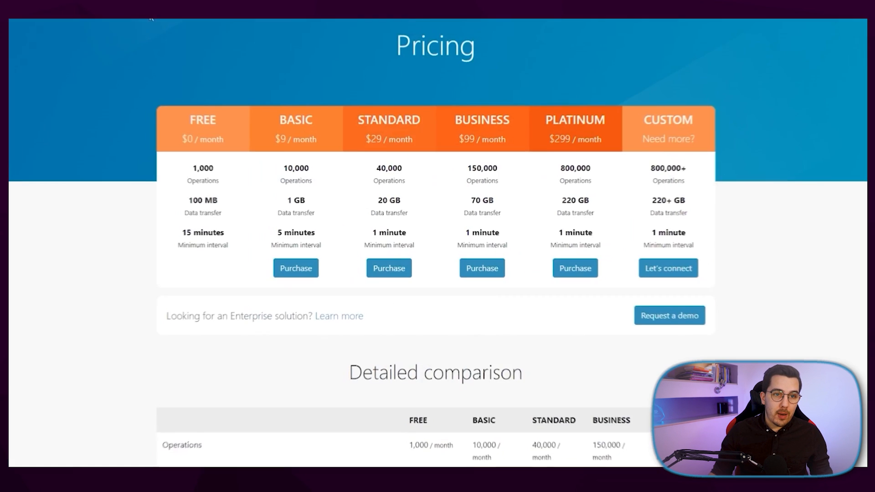
{"action": "scroll", "scroll_direction": "down", "scroll_amount": 3}
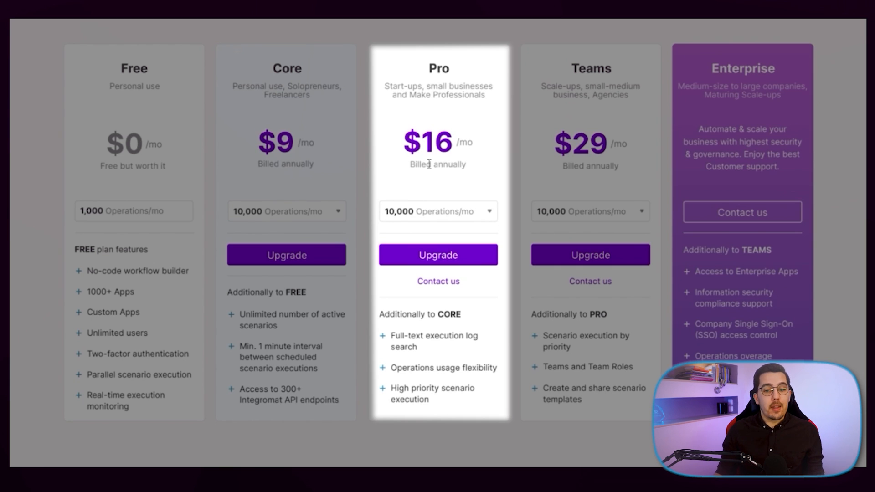
{"action": "mouse_move", "coordinate": [468, 385]}
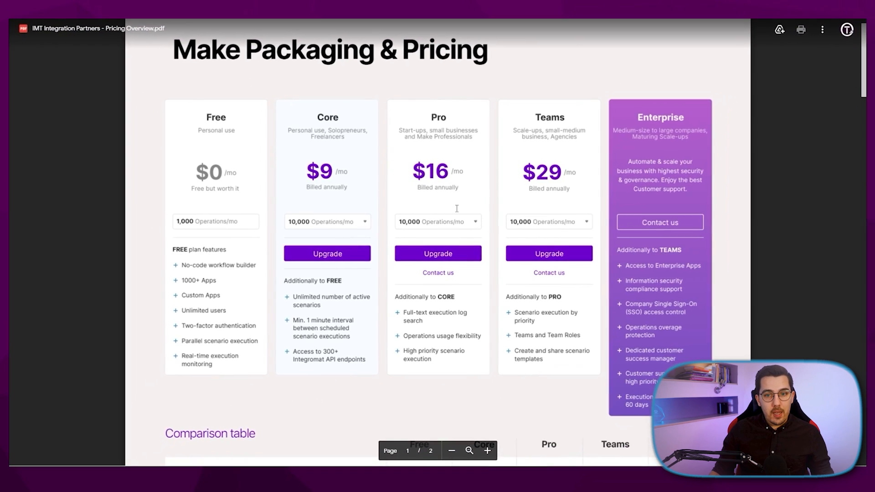
- Scroll the pricing PDF to the feature comparison table and annual price table by monthly operations
{"action": "scroll", "scroll_direction": "down", "scroll_amount": 3}
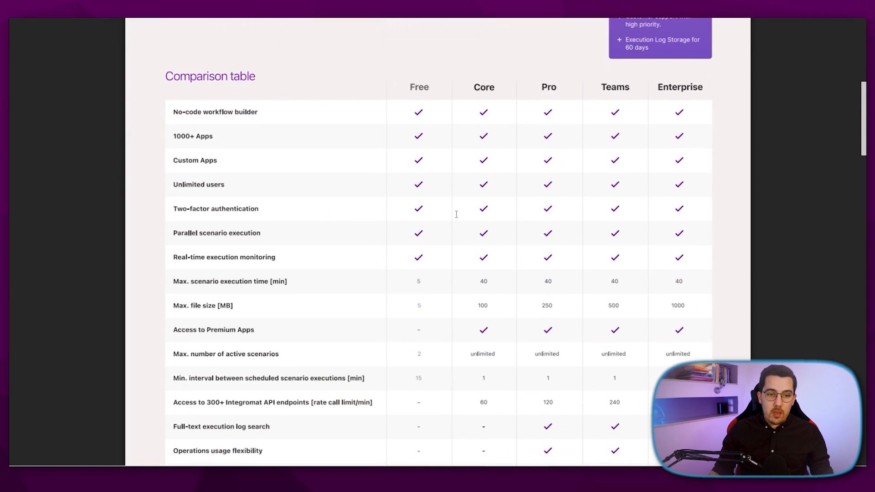
{"action": "scroll", "scroll_direction": "down", "scroll_amount": 3}
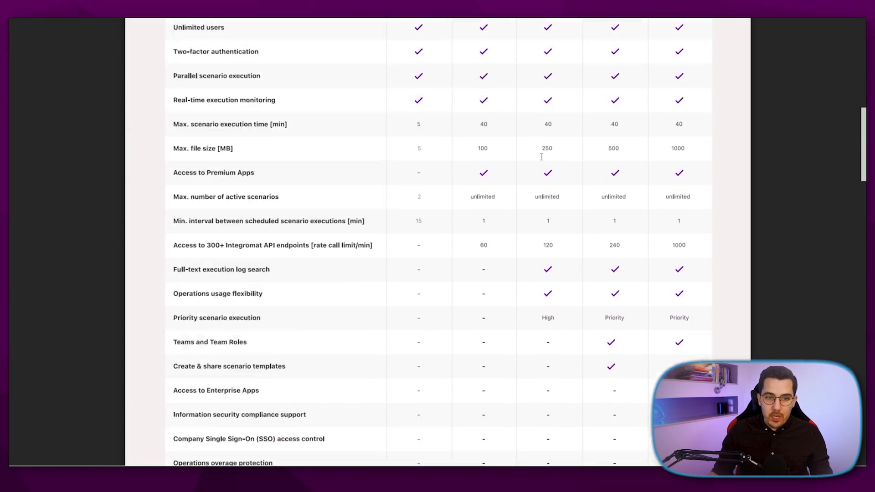
{"action": "scroll", "scroll_direction": "down", "scroll_amount": 3}
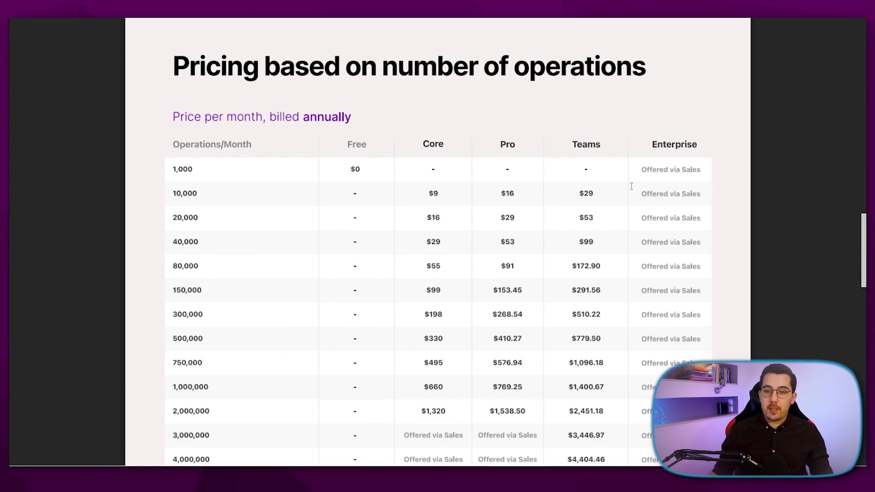
{"action": "scroll", "scroll_direction": "down", "scroll_amount": 3}
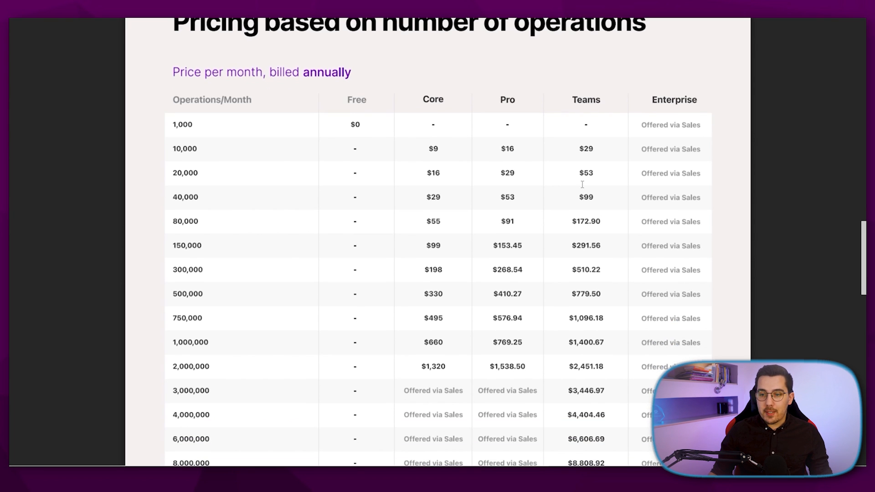
{"action": "scroll", "scroll_direction": "down", "scroll_amount": 3}
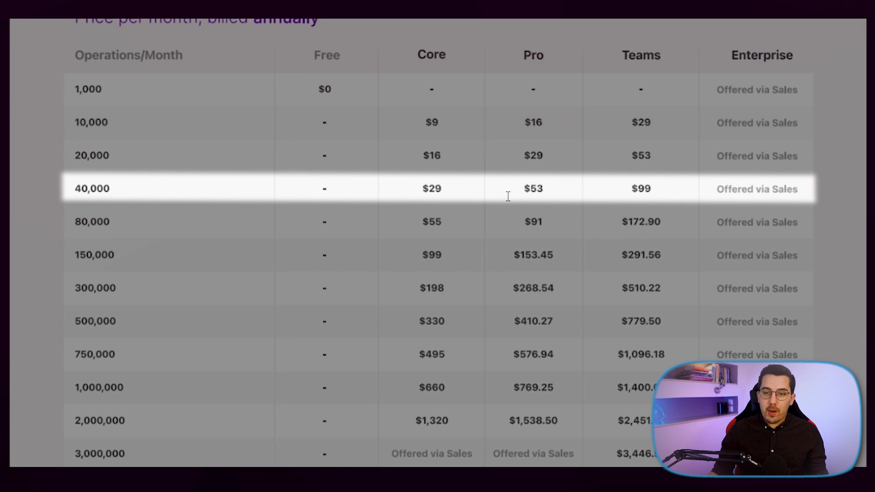
{"action": "mouse_move", "coordinate": [429, 197]}
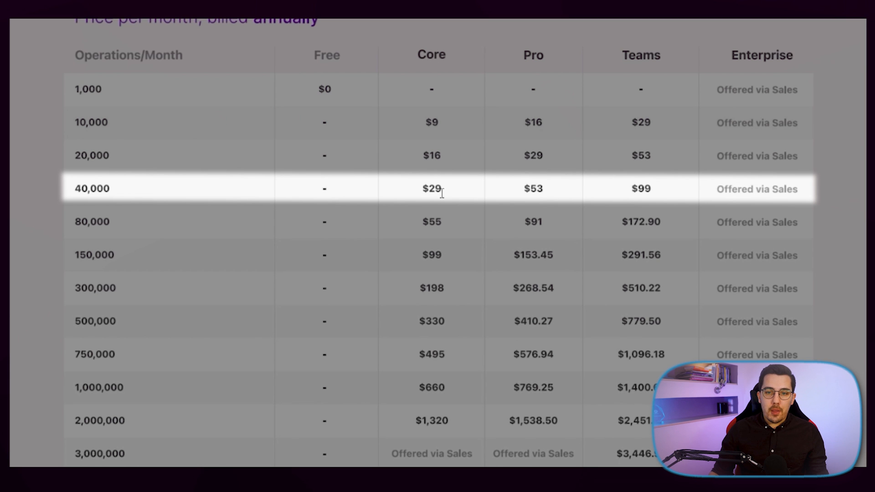
{"action": "mouse_move", "coordinate": [439, 203]}
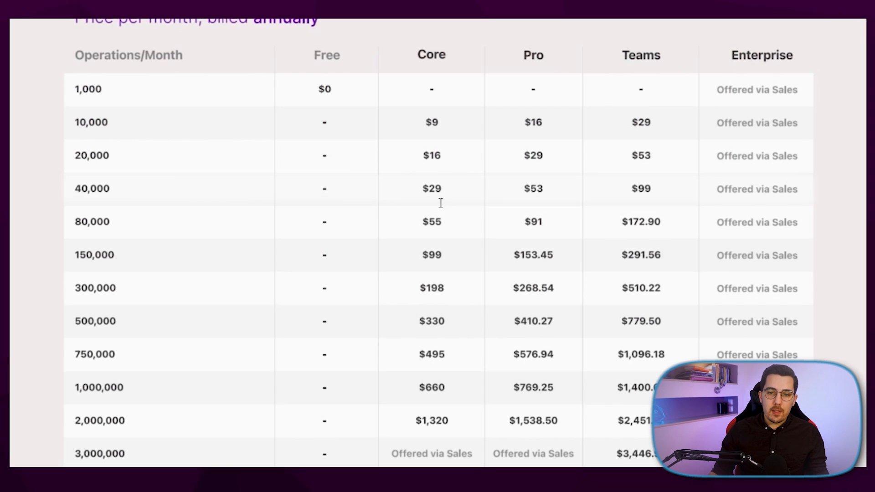
{"action": "scroll", "scroll_direction": "down", "scroll_amount": 3}
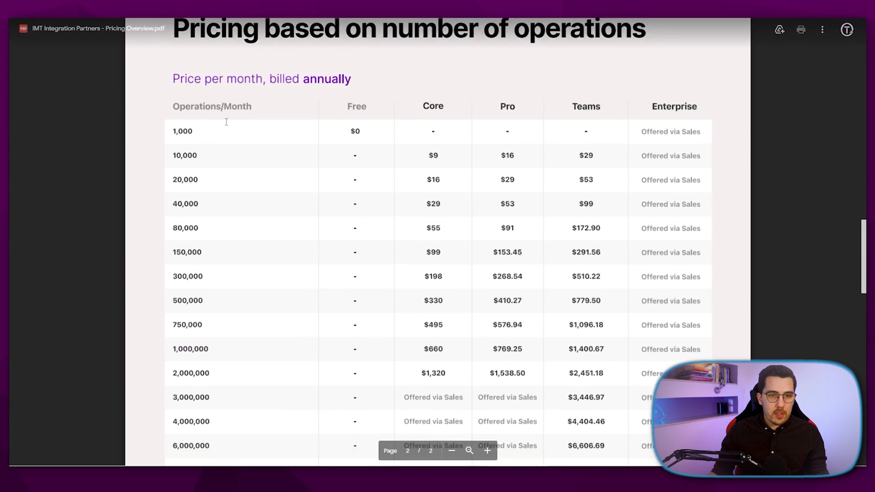
{"action": "scroll", "scroll_direction": "down", "scroll_amount": 3}
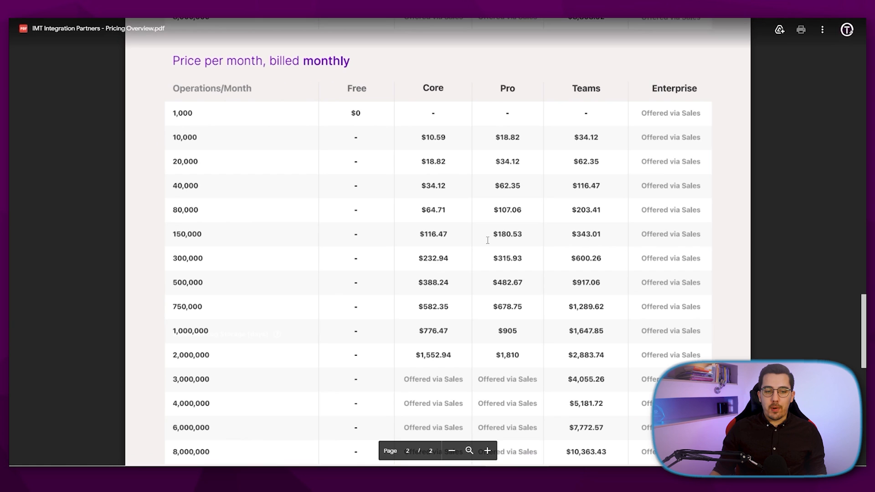
- Scroll past the monthly billing table to the Legacy plan mapping Integromat plans to Core plans
{"action": "scroll", "scroll_direction": "down", "scroll_amount": 3}
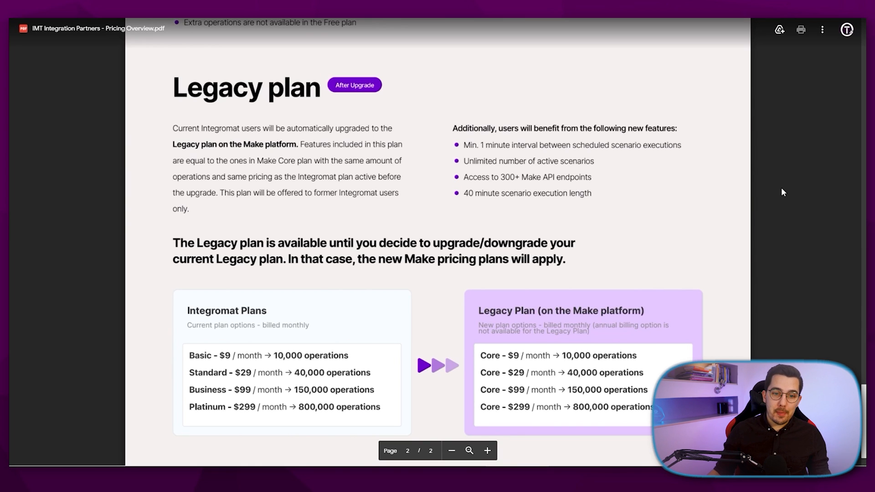
{"action": "mouse_move", "coordinate": [244, 301]}
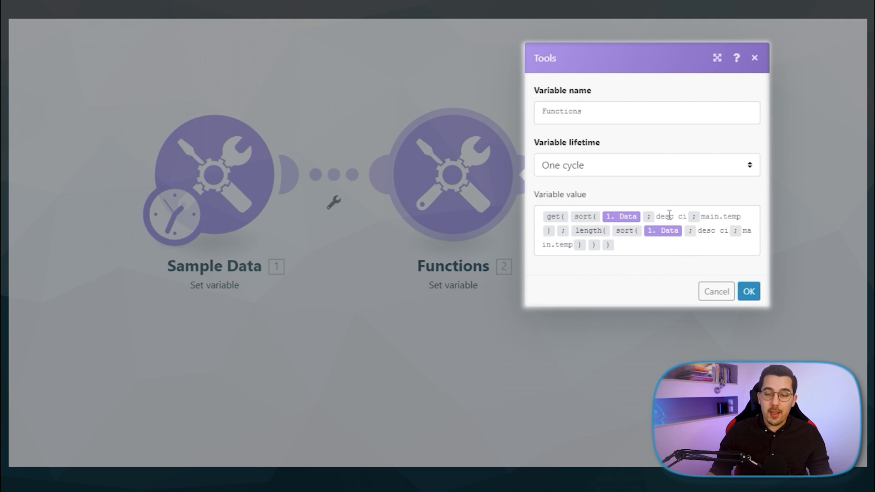
{"action": "mouse_move", "coordinate": [621, 216]}
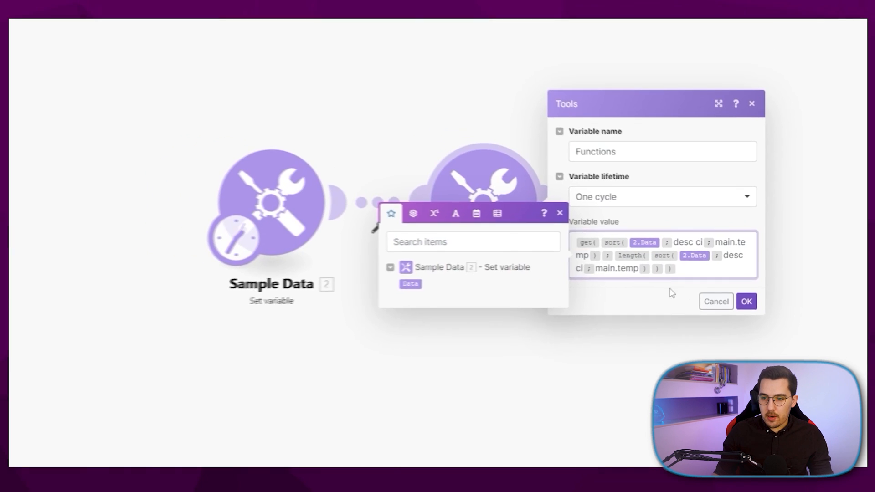
- Open the Google Sheets Search Rows module filtering rows by a random ID formula
{"action": "left_click", "coordinate": [747, 302]}
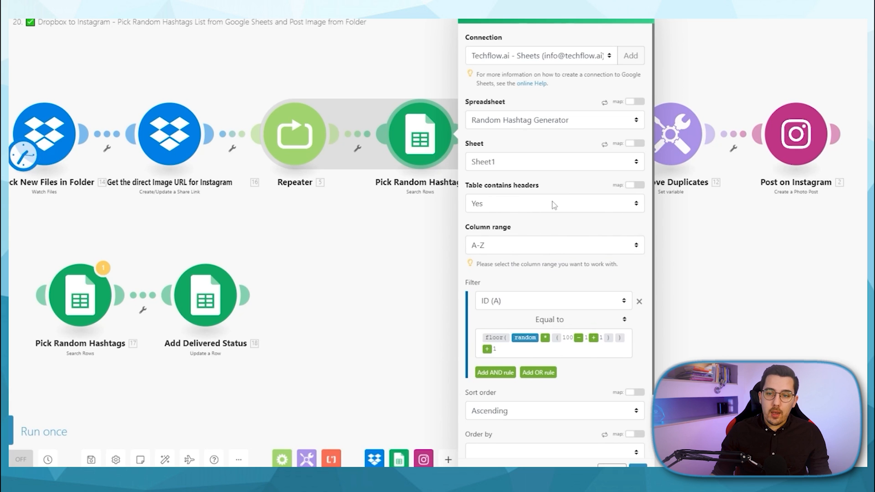
- Fold away the Spreadsheet, Sheet and Column range settings, leaving filter, sorting and one-row limit
{"action": "scroll", "scroll_direction": "down", "scroll_amount": 3}
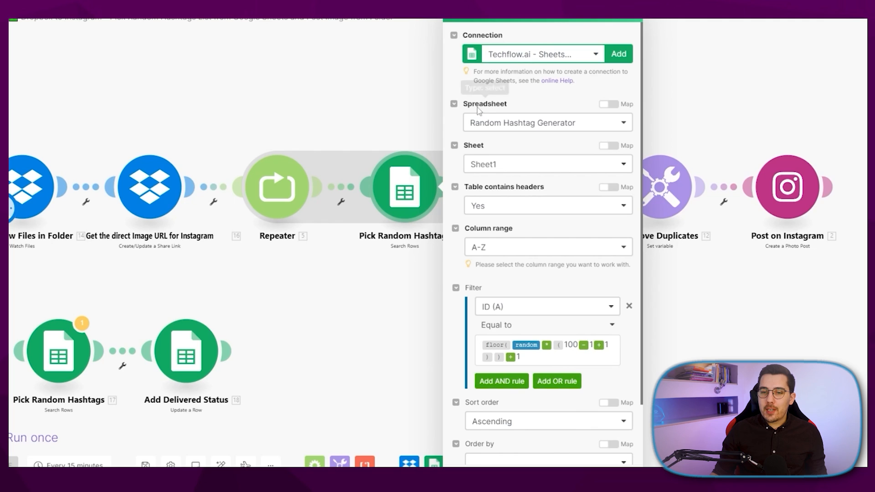
{"action": "mouse_move", "coordinate": [456, 84]}
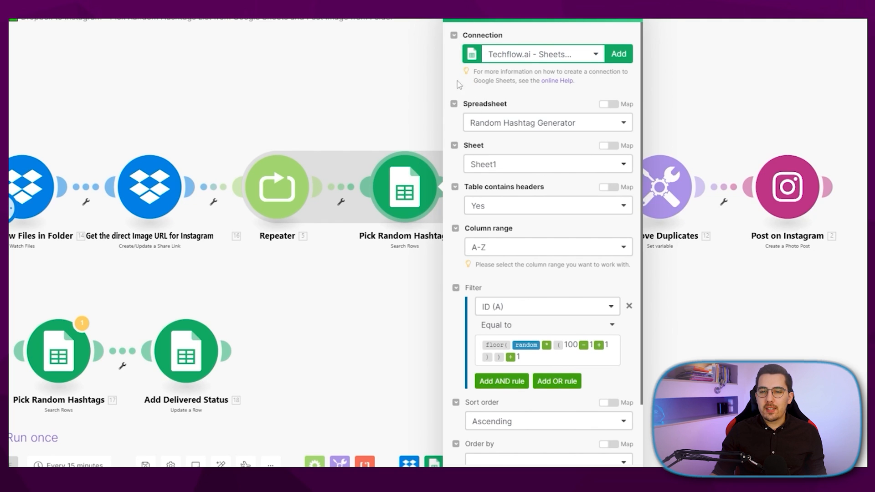
{"action": "mouse_move", "coordinate": [452, 156]}
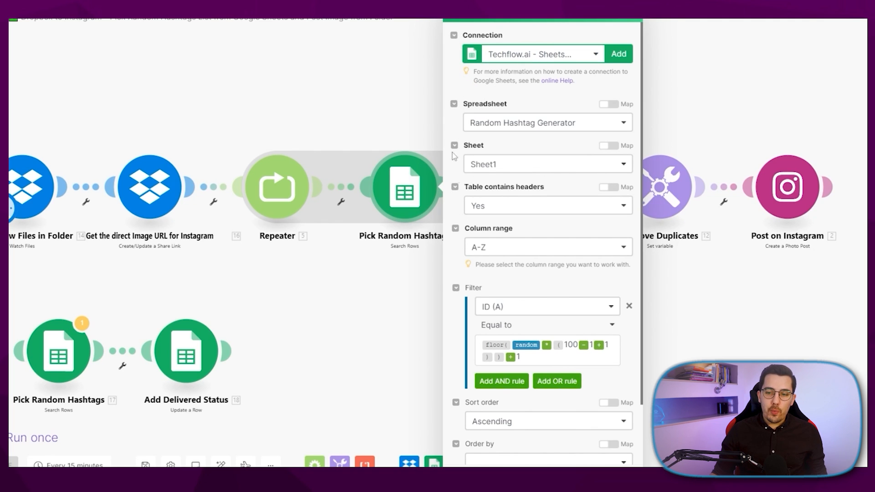
{"action": "left_click", "coordinate": [454, 104]}
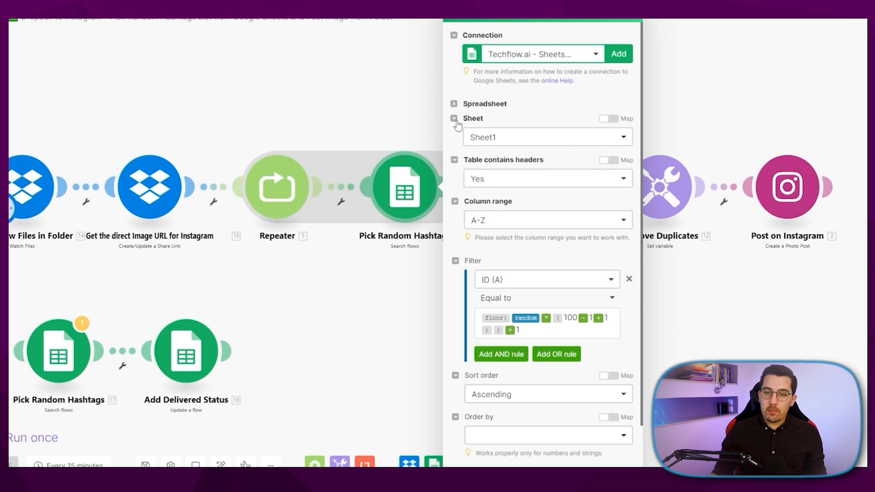
{"action": "left_click", "coordinate": [453, 117]}
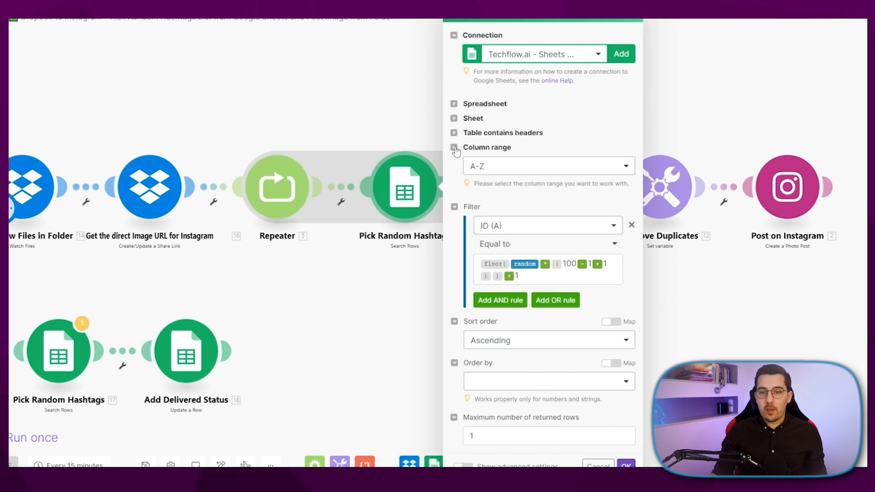
{"action": "left_click", "coordinate": [454, 148]}
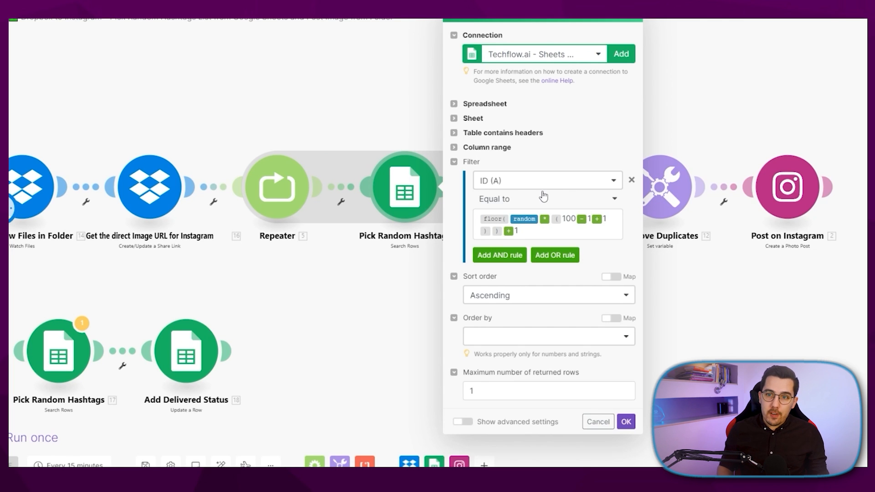
{"action": "mouse_move", "coordinate": [488, 161]}
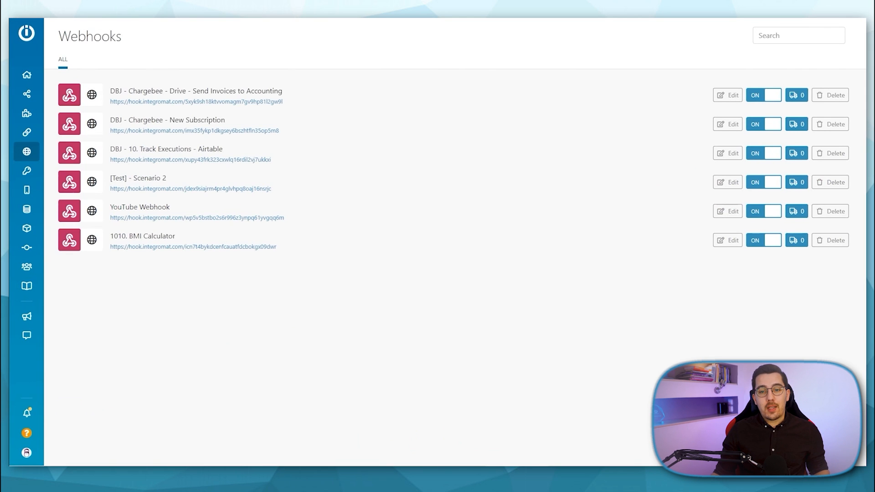
{"action": "mouse_move", "coordinate": [535, 38]}
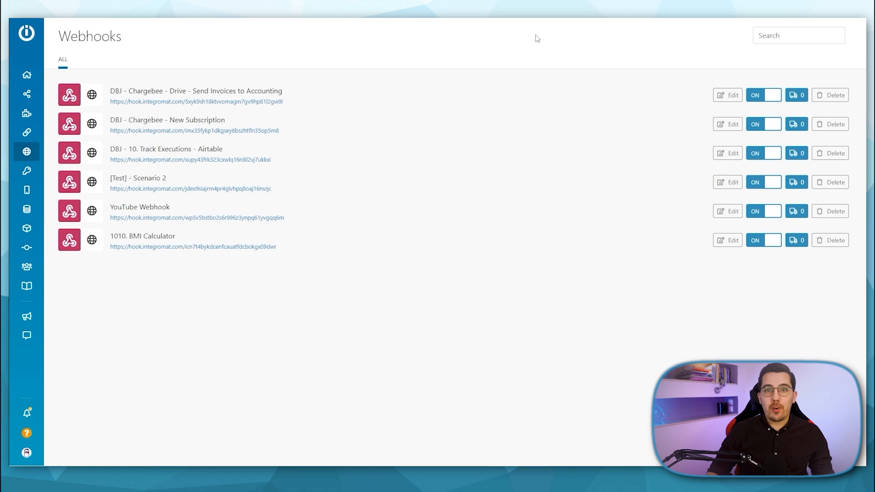
{"action": "mouse_move", "coordinate": [393, 330]}
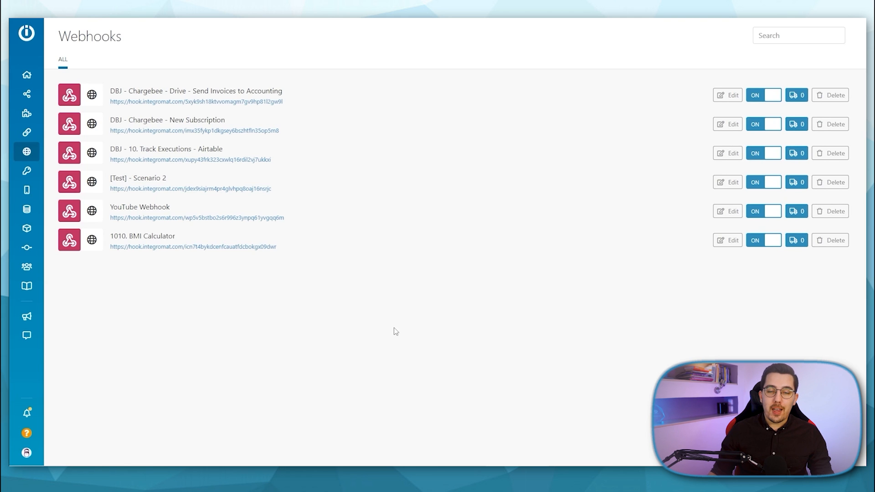
{"action": "mouse_move", "coordinate": [489, 258]}
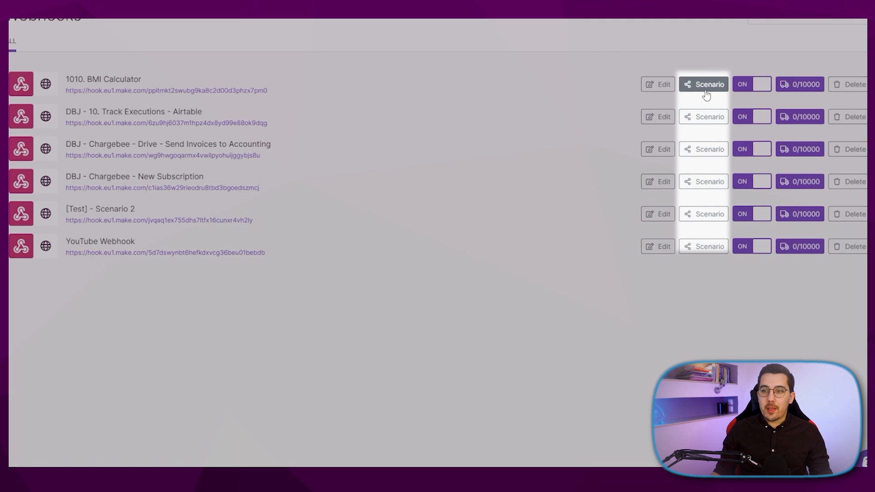
{"action": "mouse_move", "coordinate": [425, 92]}
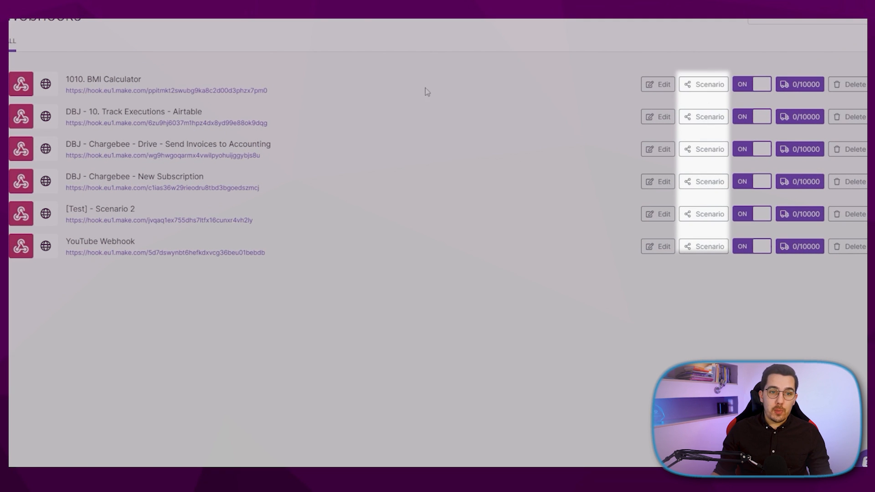
- Open the Doing Calculations - BMI Calculator scenario from the 1010. BMI Calculator webhook row
{"action": "left_click", "coordinate": [702, 84]}
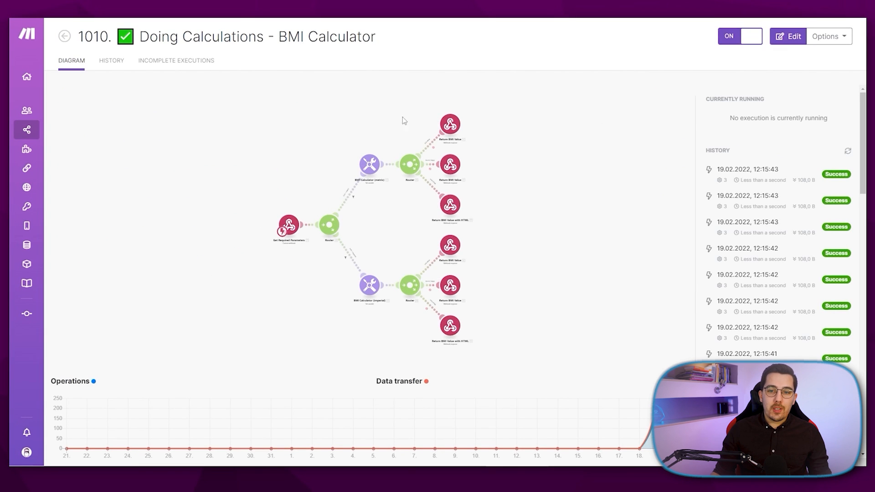
{"action": "mouse_move", "coordinate": [282, 242]}
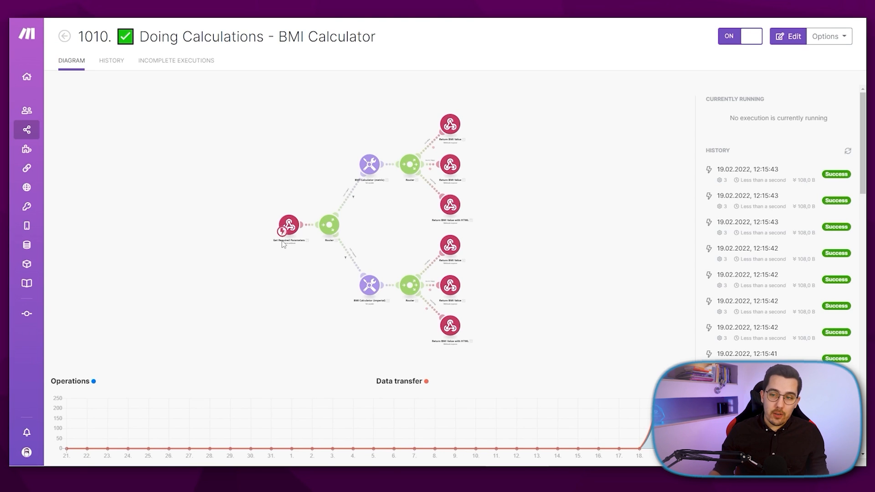
{"action": "mouse_move", "coordinate": [349, 194]}
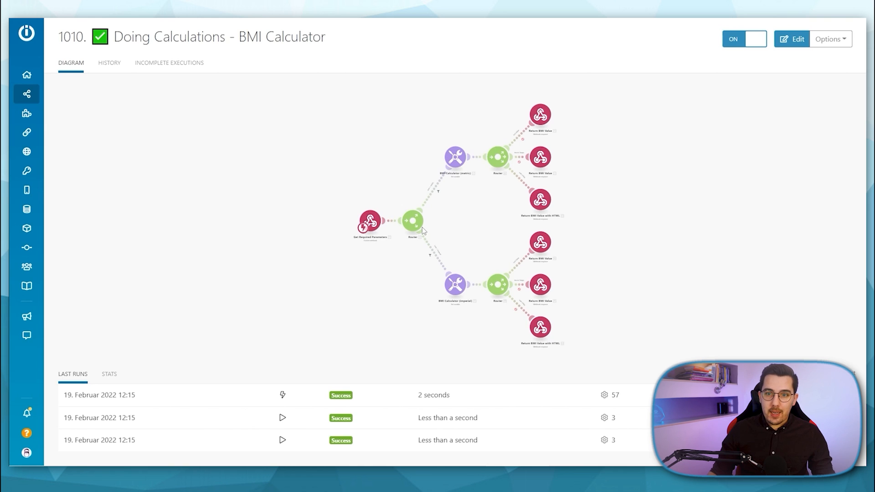
{"action": "mouse_move", "coordinate": [478, 223]}
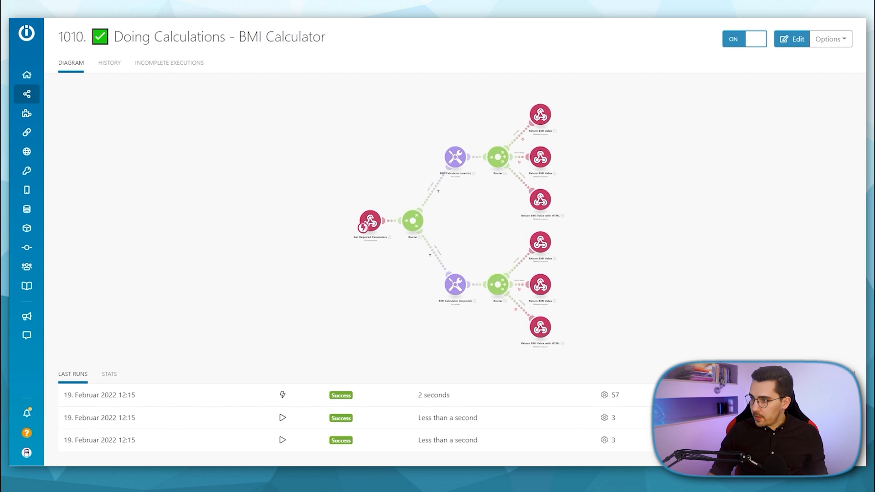
{"action": "left_click", "coordinate": [108, 59]}
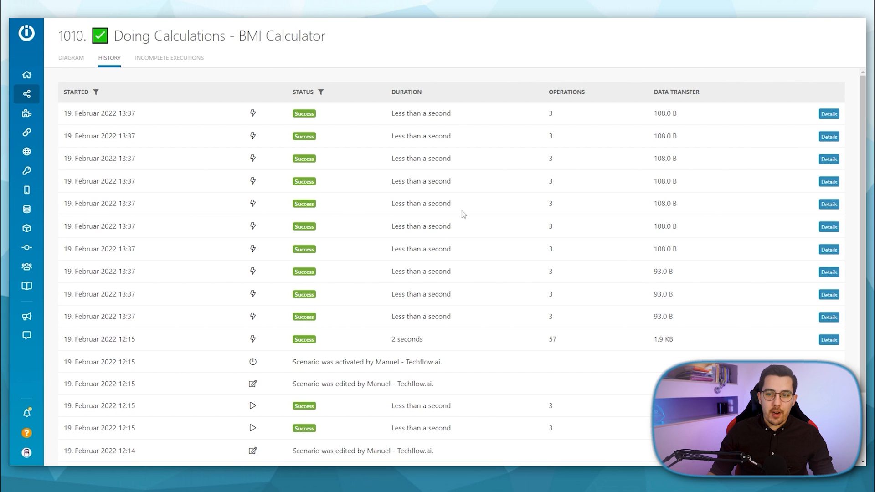
{"action": "left_click", "coordinate": [71, 57]}
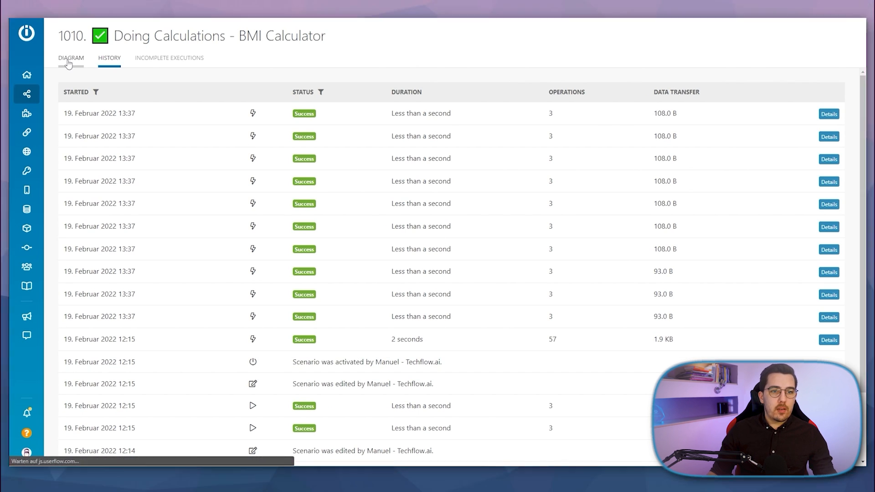
{"action": "left_click", "coordinate": [71, 57]}
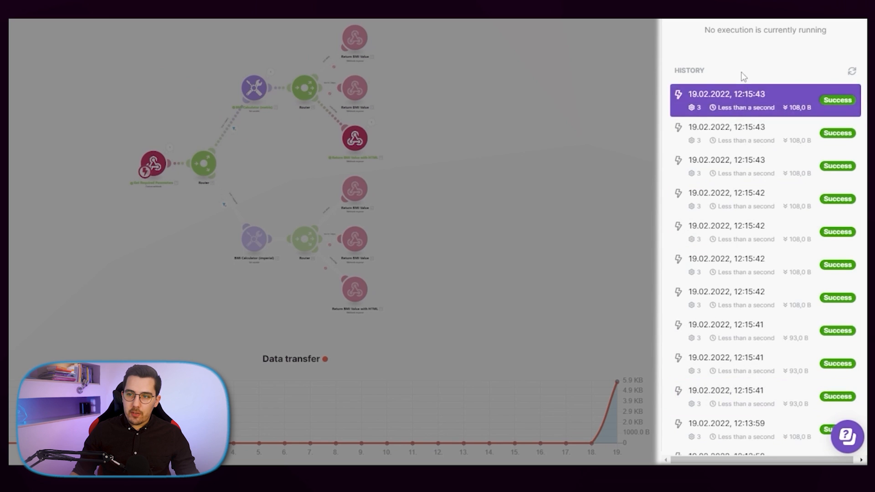
{"action": "scroll", "scroll_direction": "down", "scroll_amount": 3}
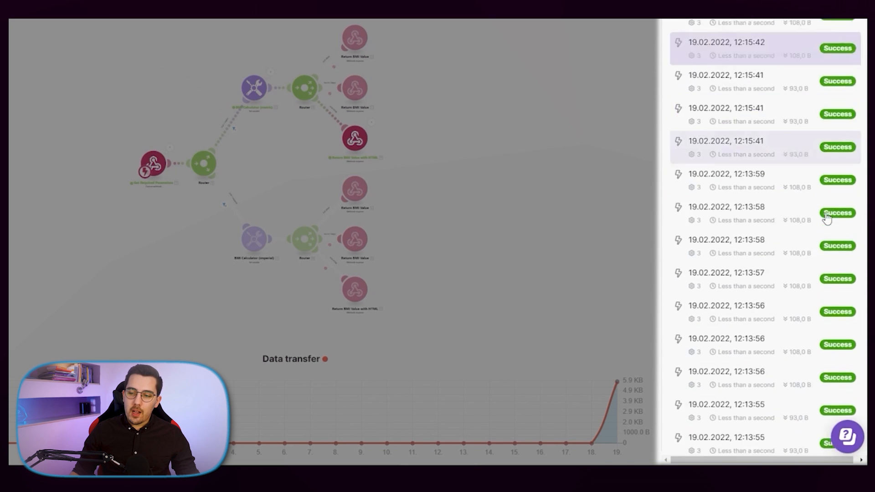
{"action": "scroll", "scroll_direction": "down", "scroll_amount": 3}
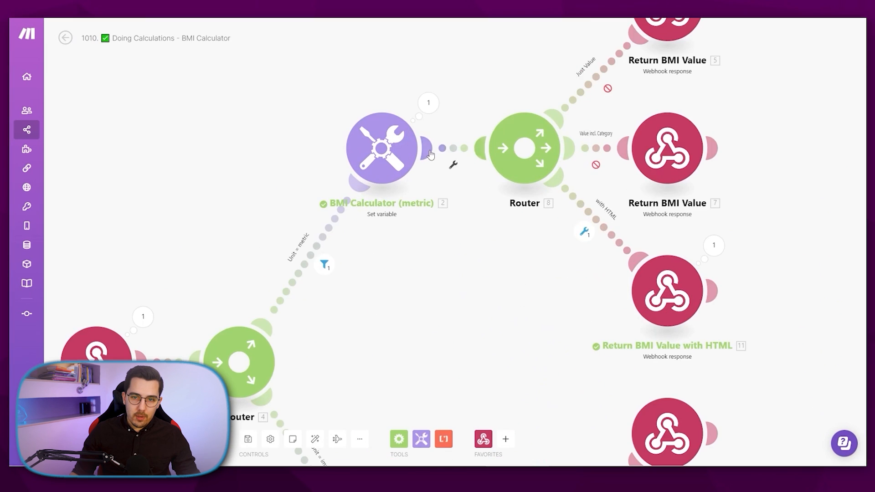
- Add a Tools > Sleep module with Delay 30 after BMI Calculator (metric) and save
{"action": "left_click", "coordinate": [523, 147]}
{"action": "type", "text": "2"}
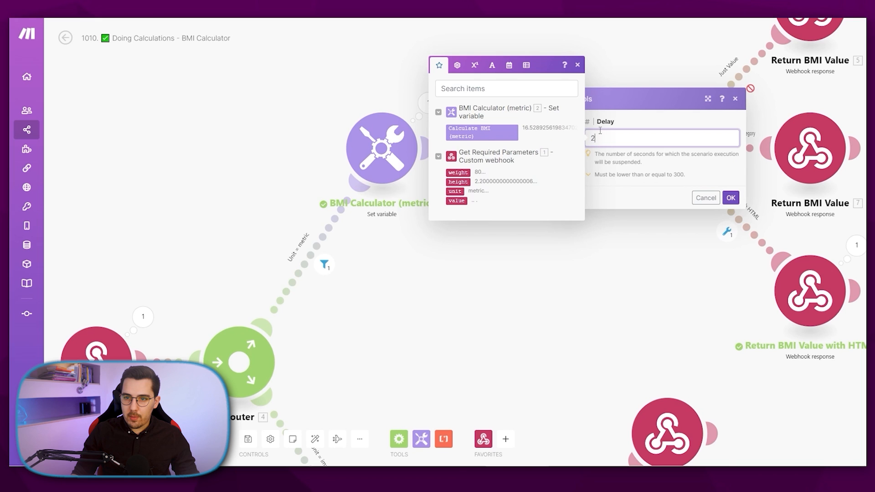
{"action": "type", "text": "30"}
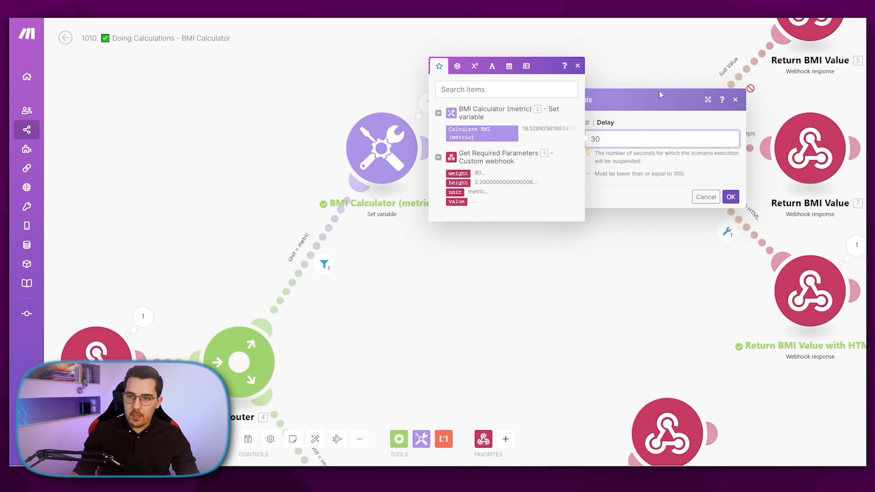
{"action": "left_click", "coordinate": [730, 197]}
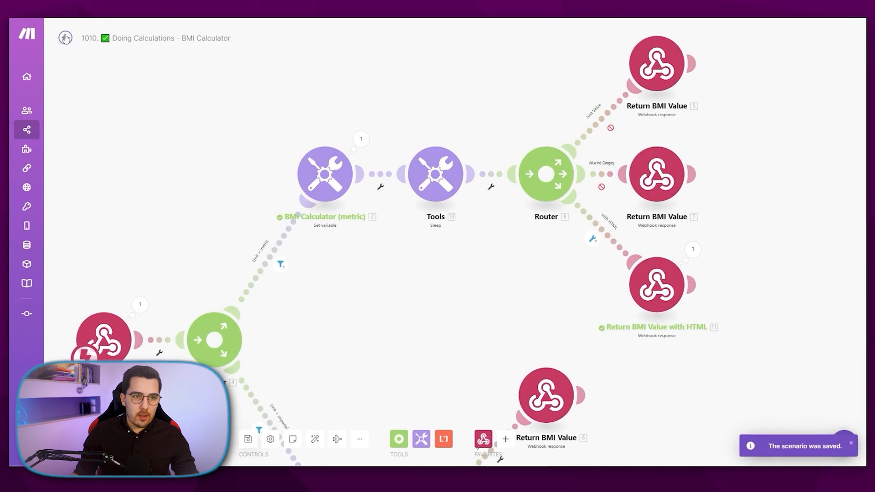
{"action": "left_click", "coordinate": [65, 37]}
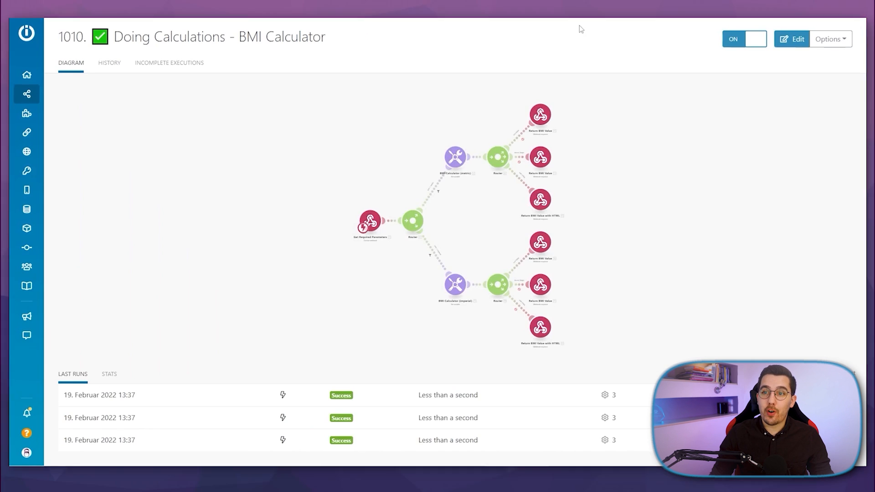
- From the HISTORY tab, inspect a 13:37 run's details and the webhook module's received output
{"action": "left_click", "coordinate": [108, 60]}
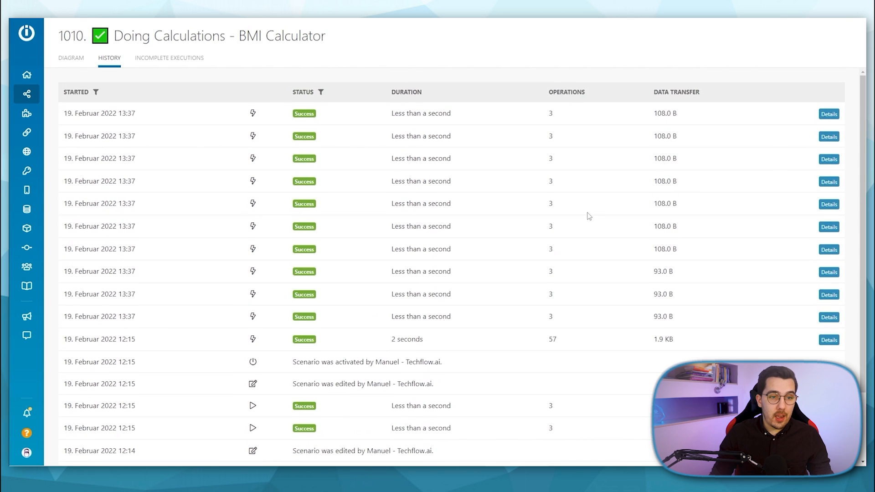
{"action": "scroll", "scroll_direction": "down", "scroll_amount": 3}
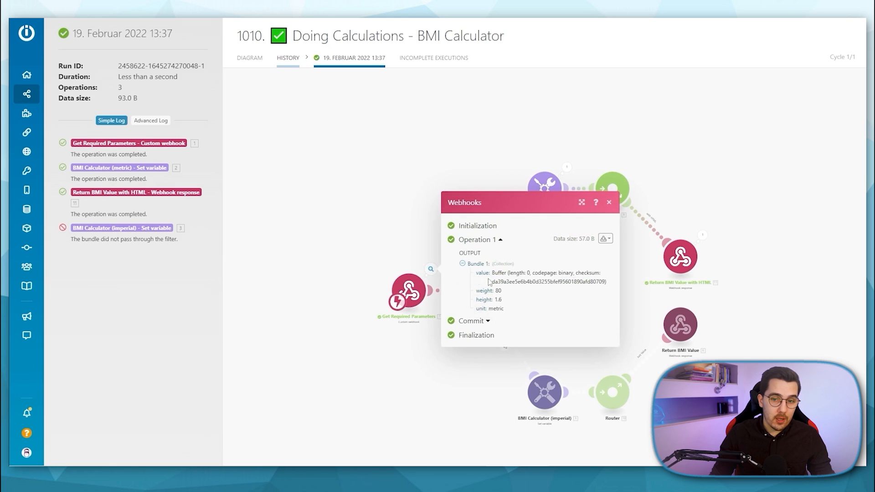
{"action": "left_click", "coordinate": [608, 202]}
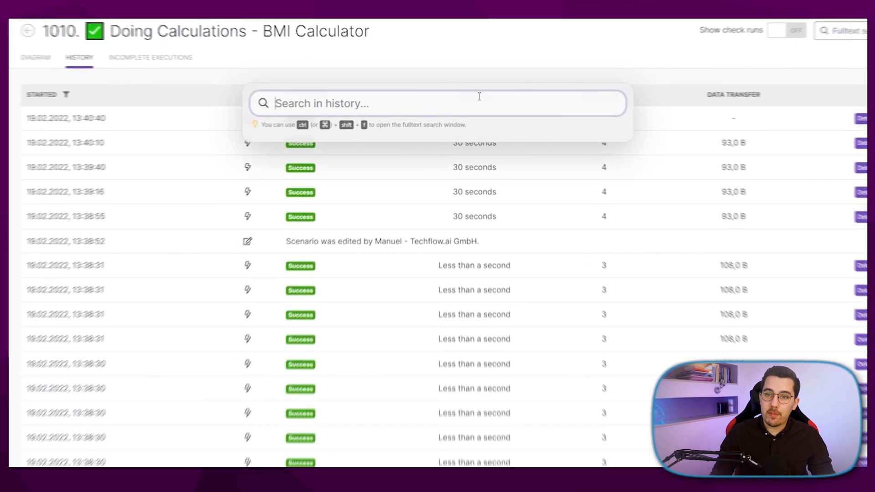
- Run a Fulltext search for 31.25 and scroll through the matching executions
{"action": "type", "text": "31.25"}
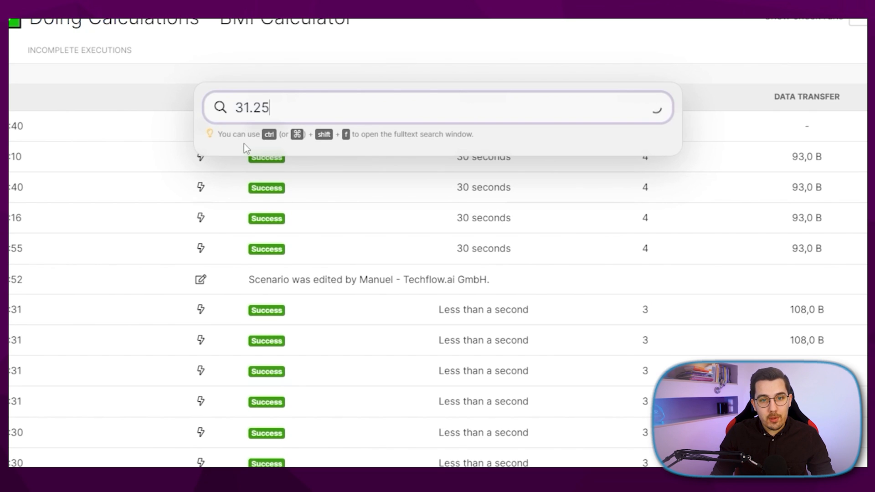
{"action": "mouse_move", "coordinate": [339, 134]}
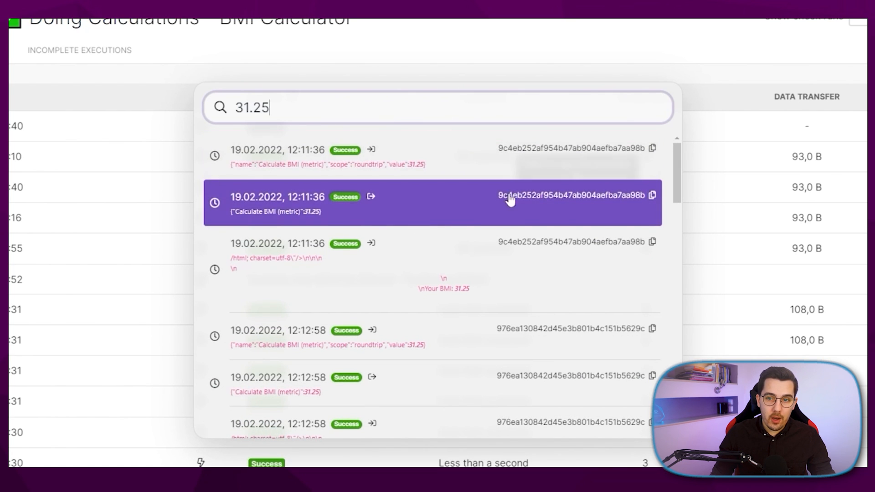
{"action": "scroll", "scroll_direction": "down", "scroll_amount": 3}
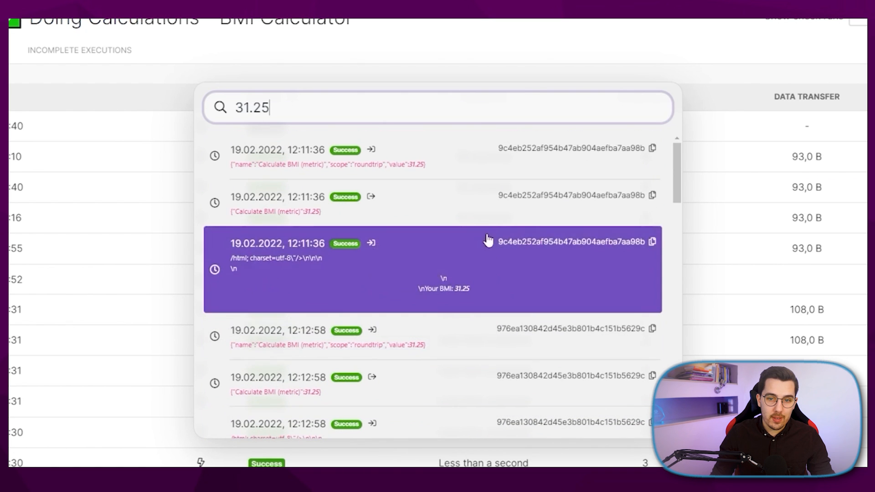
{"action": "scroll", "scroll_direction": "down", "scroll_amount": 3}
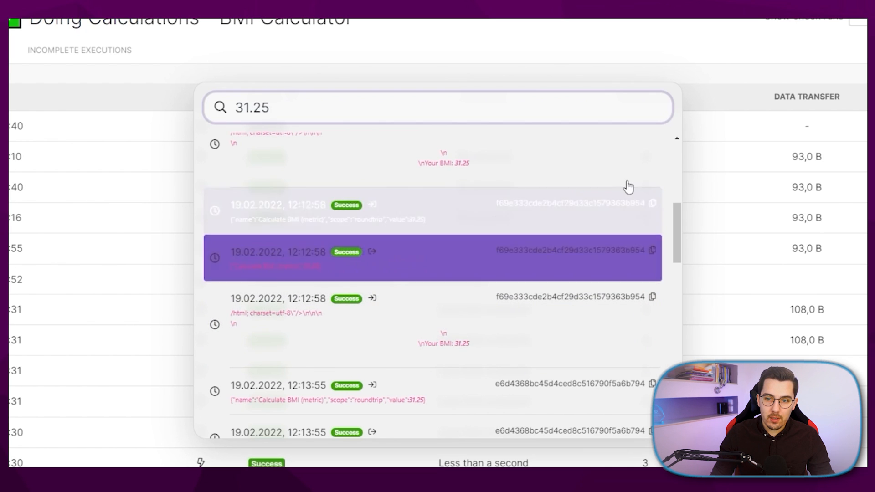
{"action": "scroll", "scroll_direction": "down", "scroll_amount": 3}
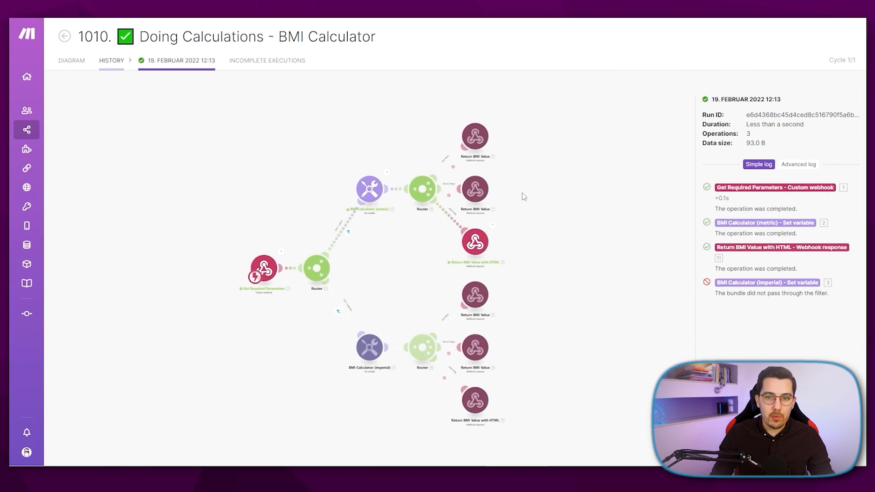
{"action": "mouse_move", "coordinate": [413, 262]}
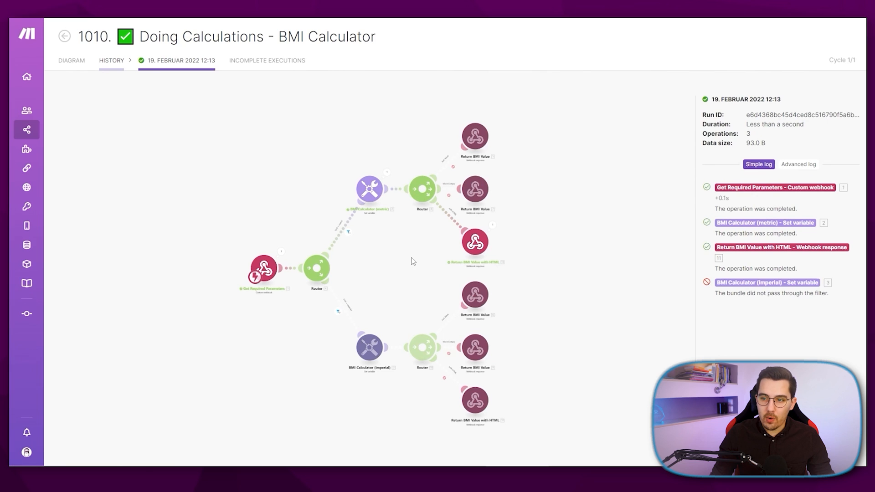
{"action": "mouse_move", "coordinate": [438, 219]}
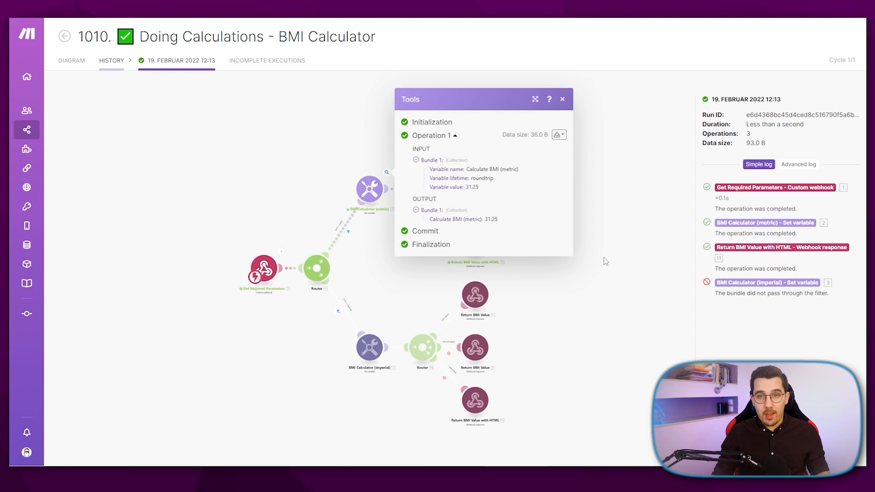
- Close the BMI Calculator (metric) operation details showing the 31.25 result
{"action": "left_click", "coordinate": [563, 99]}
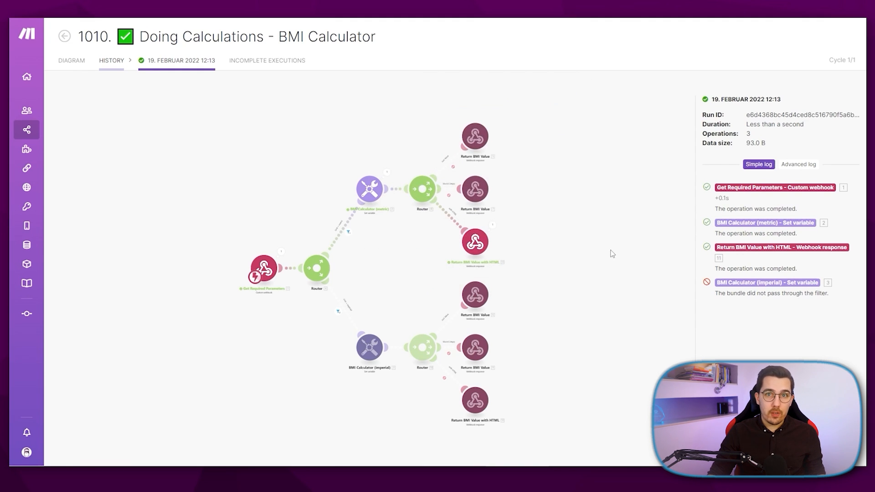